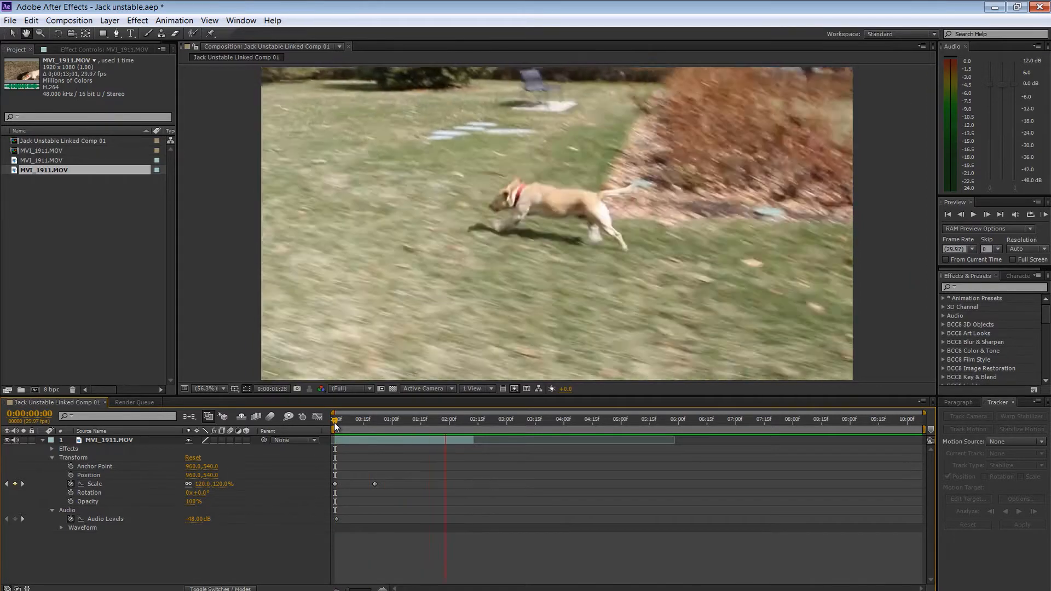
Step: Check the clip's footage, then filter Effects & Presets by 'warp' and scroll the results
{"action": "left_click", "coordinate": [495, 419]}
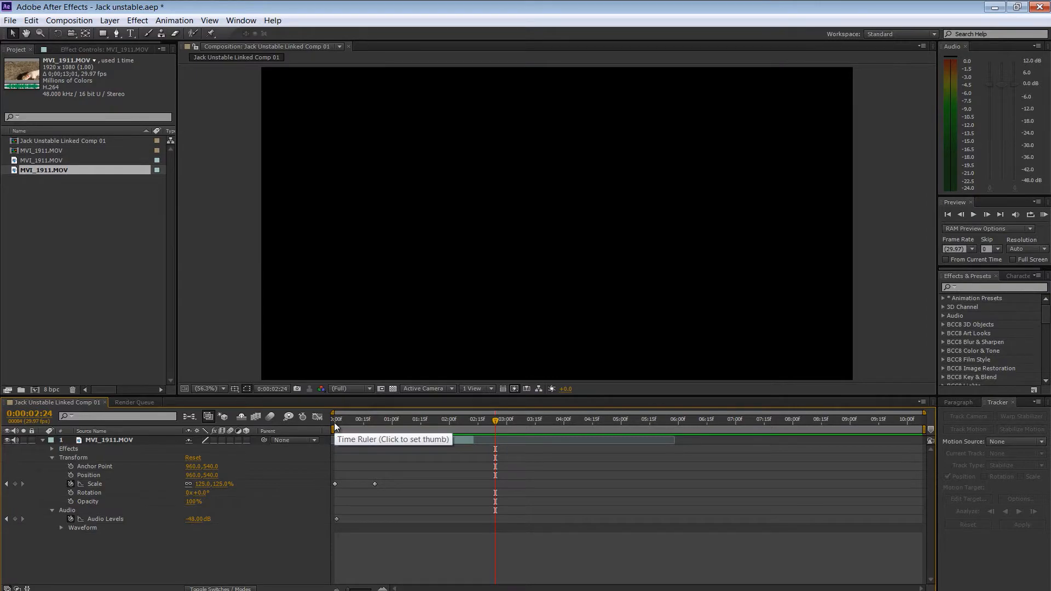
{"action": "left_click", "coordinate": [339, 420]}
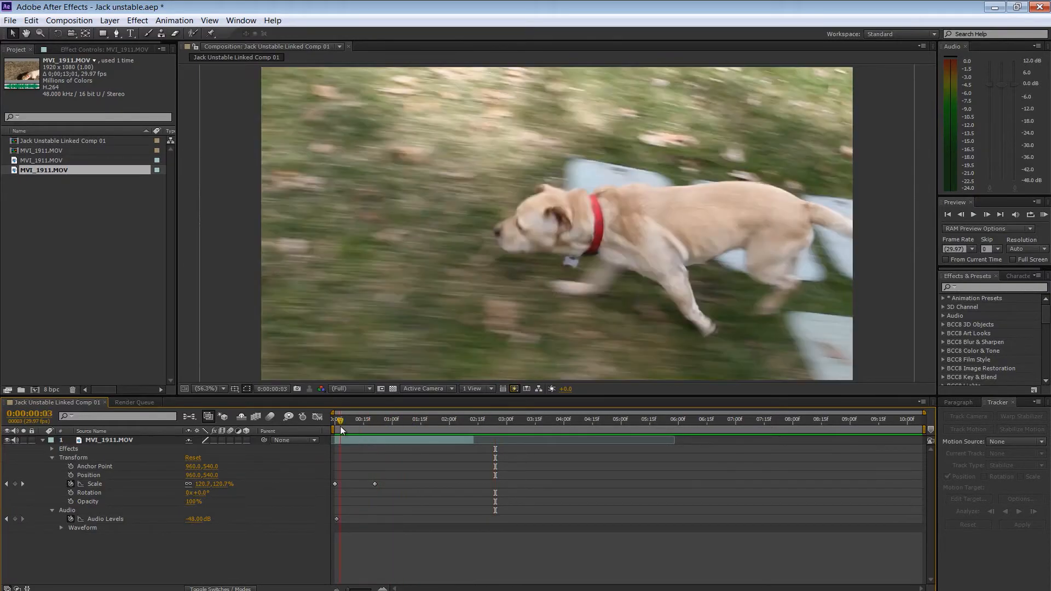
{"action": "left_click", "coordinate": [345, 419]}
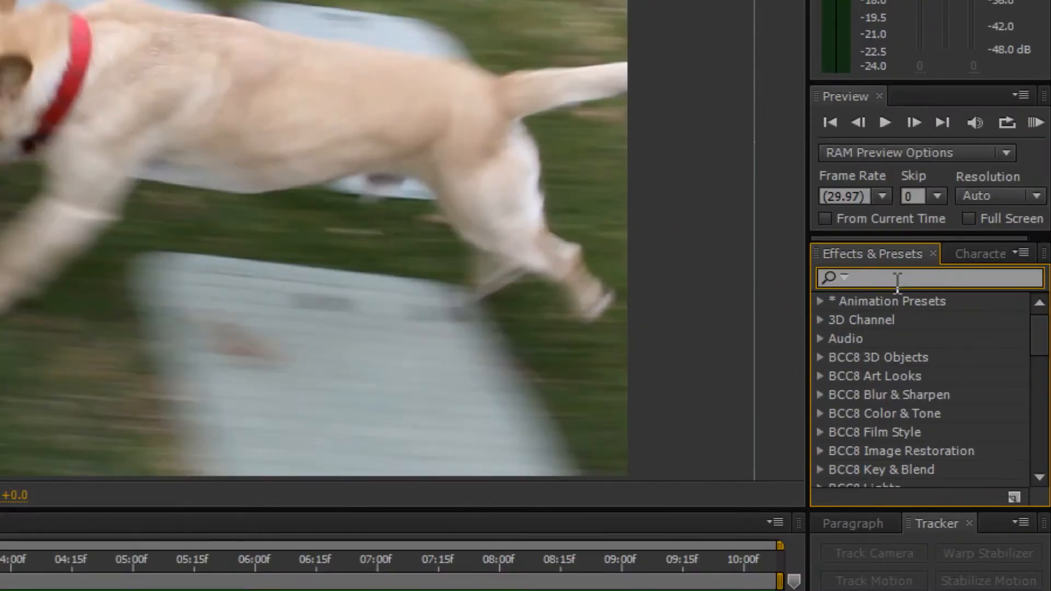
{"action": "type", "text": "wa"}
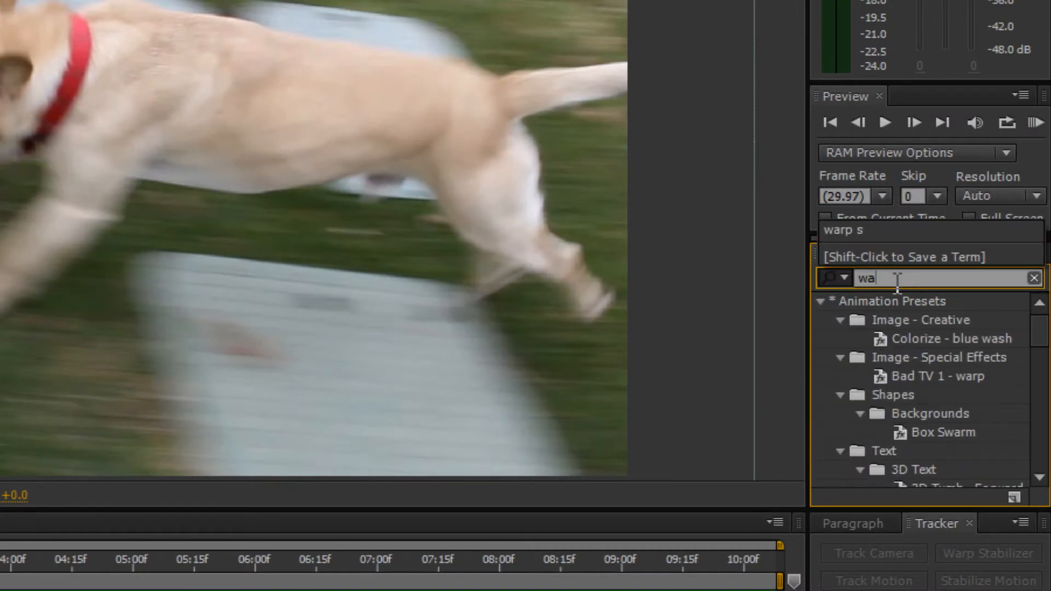
{"action": "type", "text": "rp"}
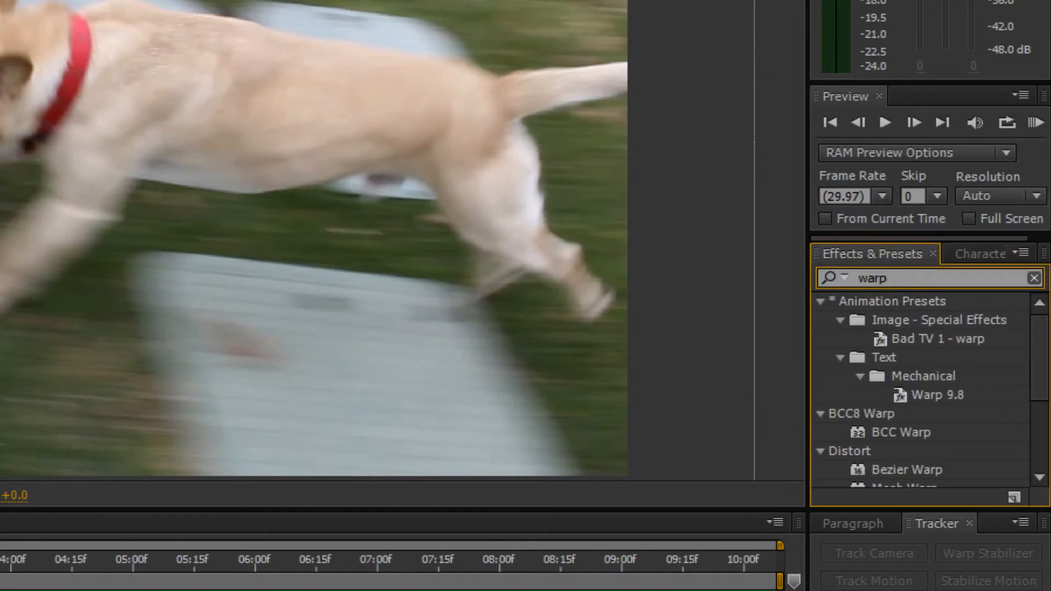
{"action": "scroll", "scroll_direction": "down", "scroll_amount": 3}
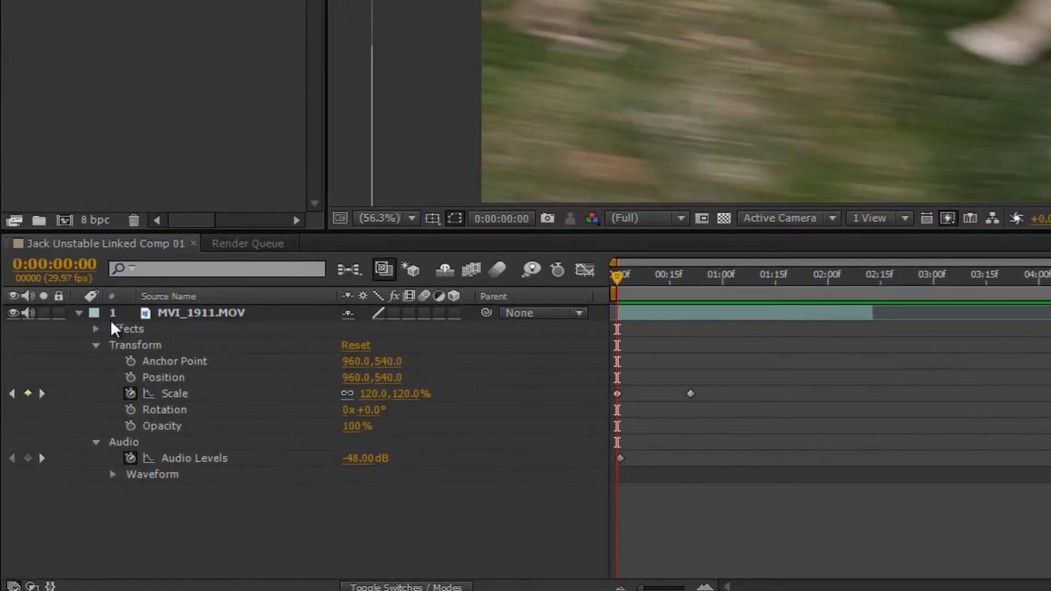
Step: Expand the layer's Effects and Warp Stabilizer to reveal Stabilization, Borders and Advanced
{"action": "left_click", "coordinate": [96, 328]}
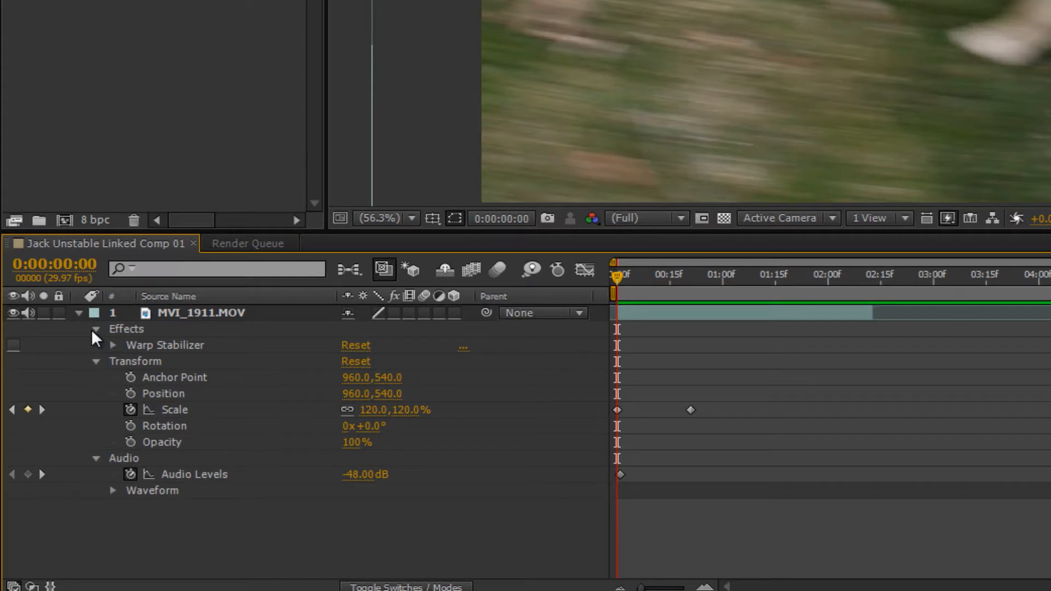
{"action": "mouse_move", "coordinate": [114, 354]}
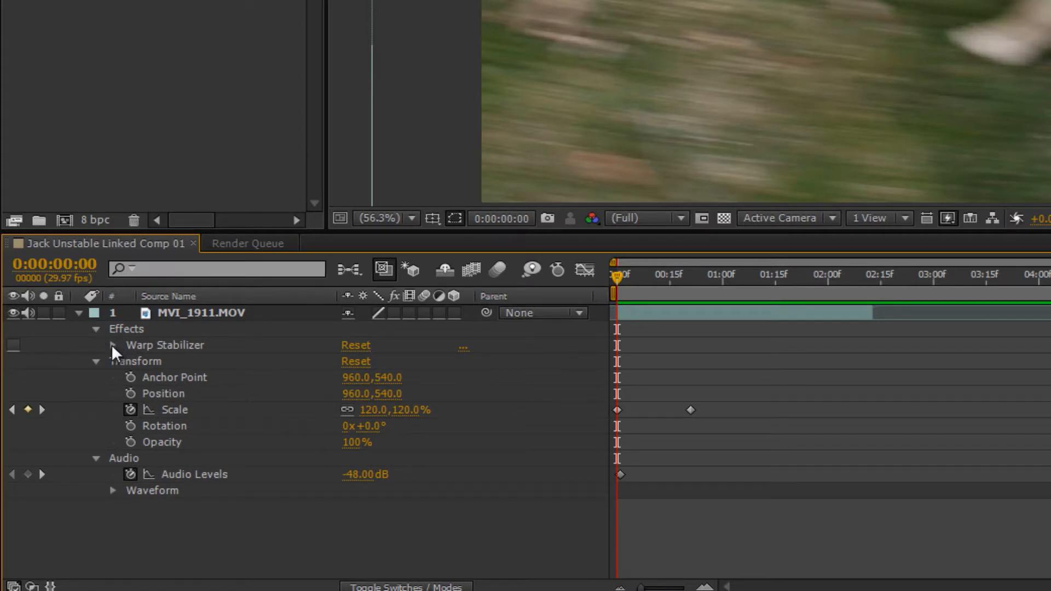
{"action": "left_click", "coordinate": [113, 345]}
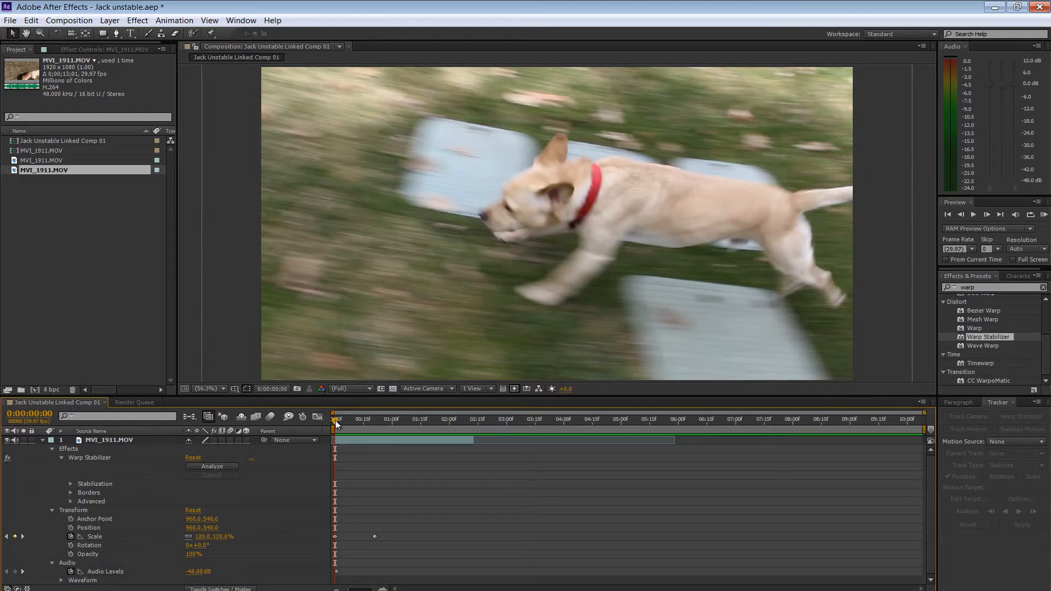
{"action": "mouse_move", "coordinate": [335, 420]}
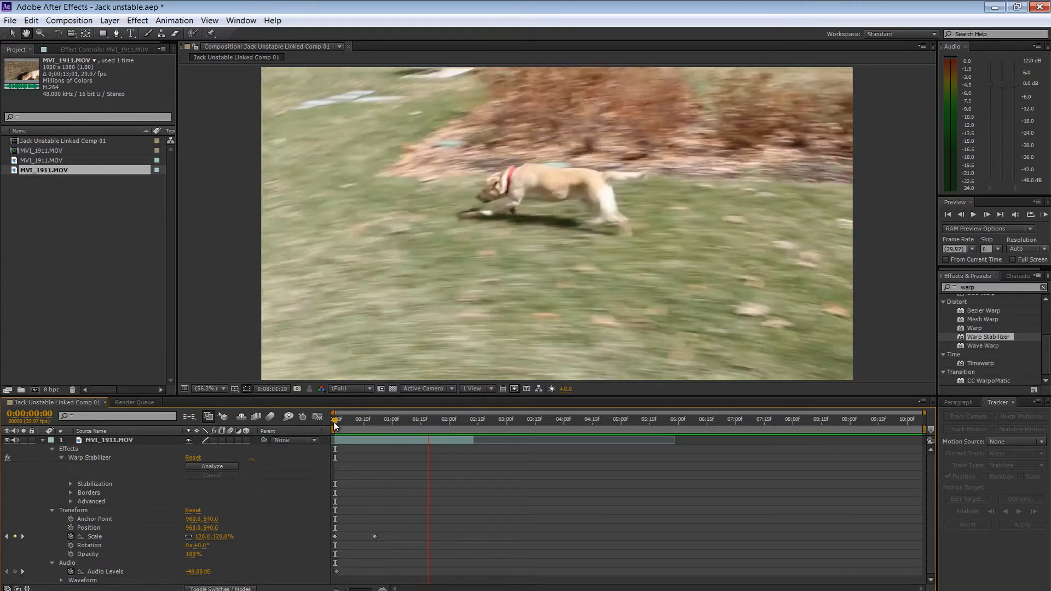
{"action": "left_click", "coordinate": [487, 419]}
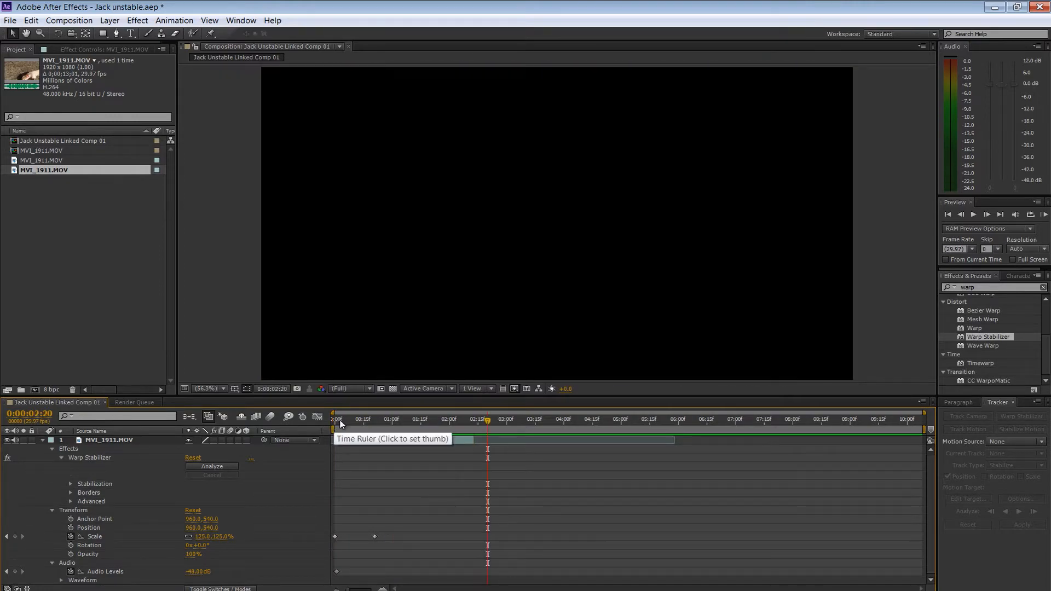
{"action": "left_click", "coordinate": [407, 420]}
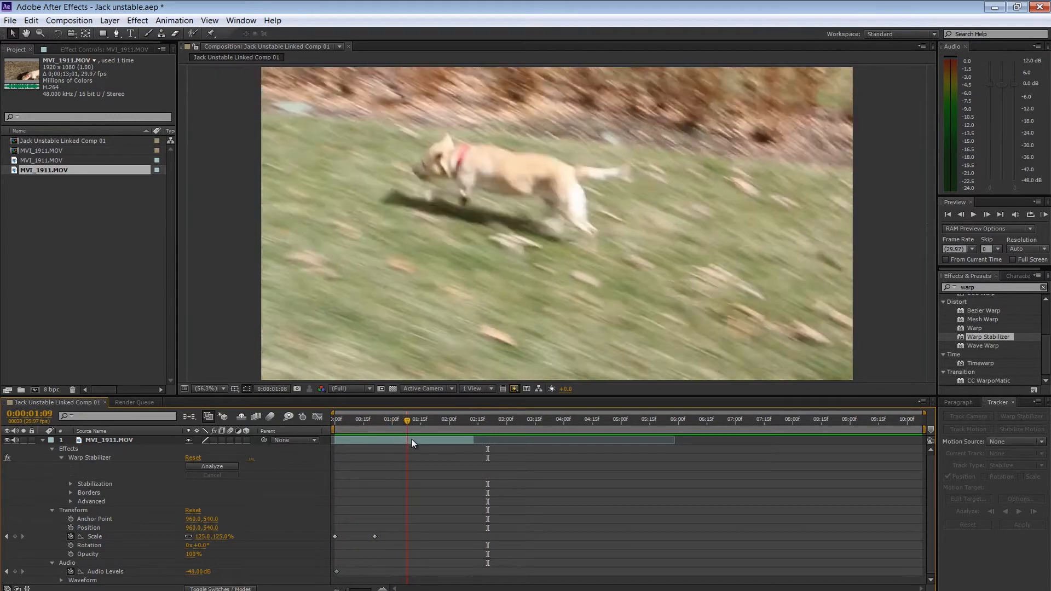
{"action": "left_click", "coordinate": [428, 419]}
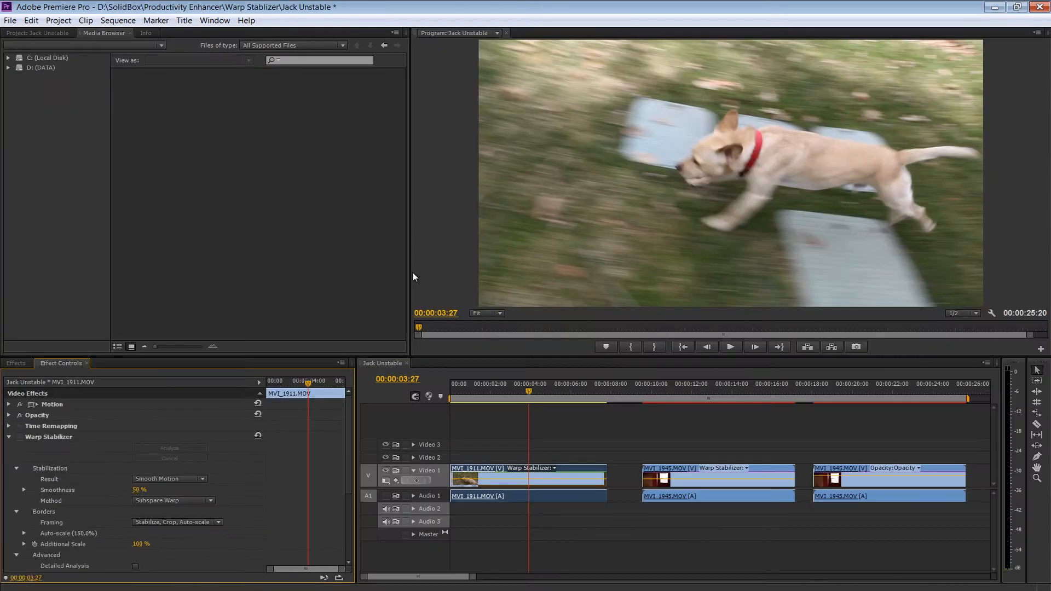
{"action": "left_click", "coordinate": [509, 391]}
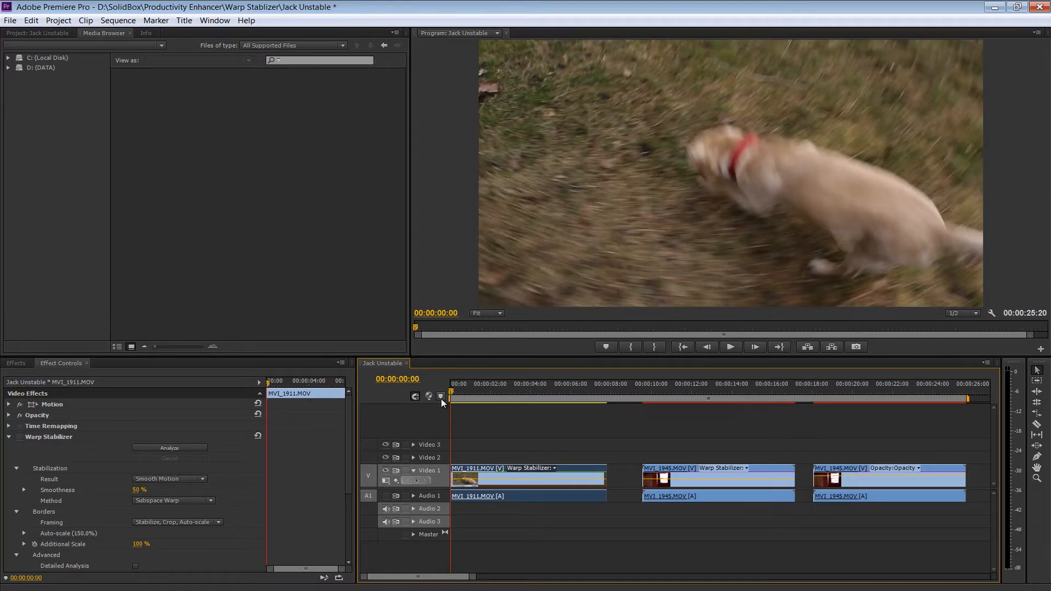
{"action": "left_click", "coordinate": [730, 347]}
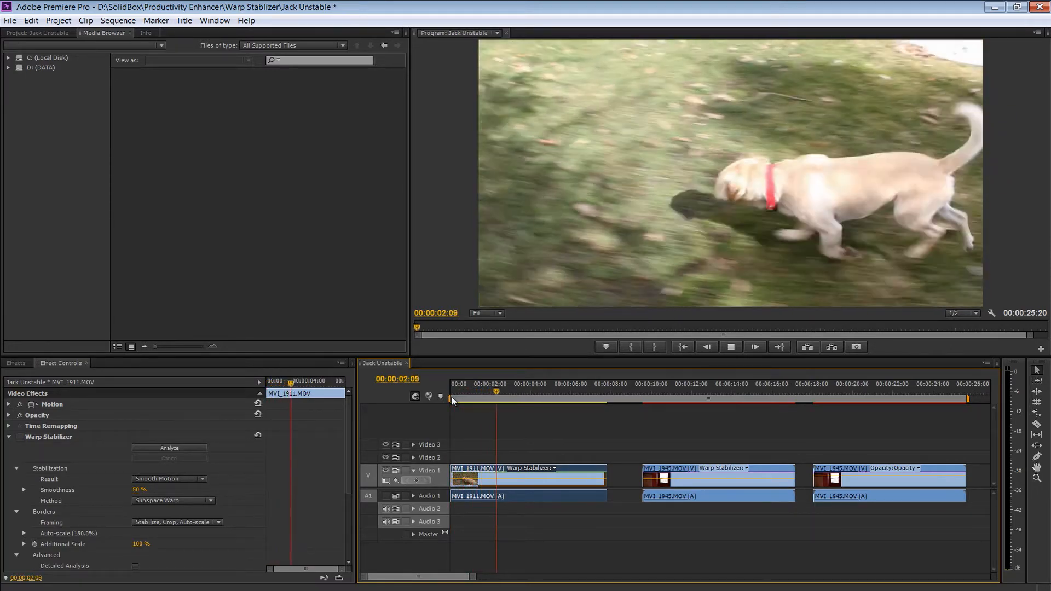
{"action": "left_click", "coordinate": [535, 383]}
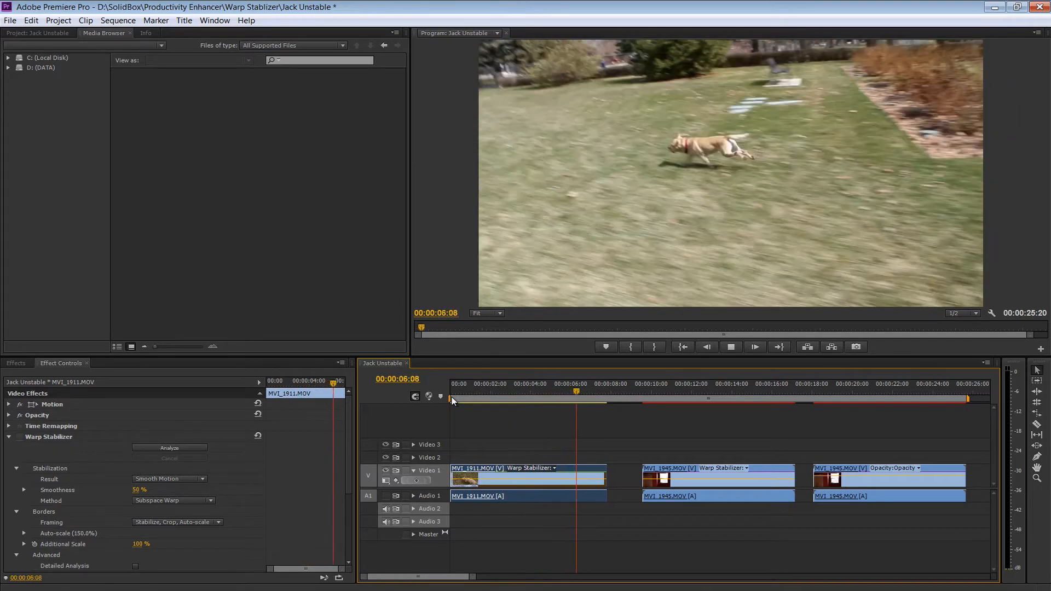
{"action": "left_click", "coordinate": [730, 348]}
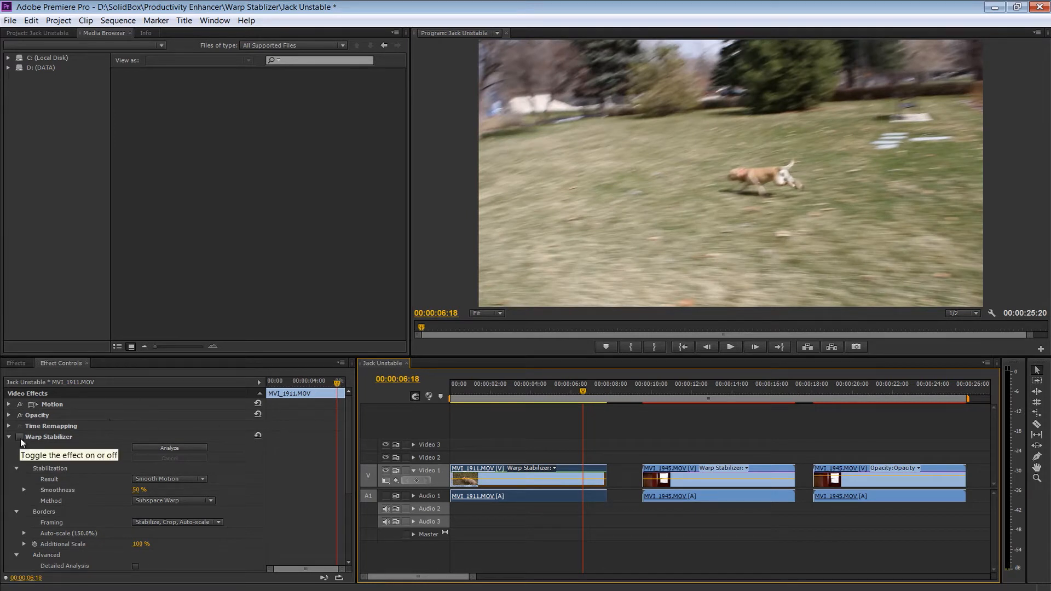
Step: Switch Warp Stabilizer off and play the dog clip from a later point for comparison
{"action": "left_click", "coordinate": [19, 436]}
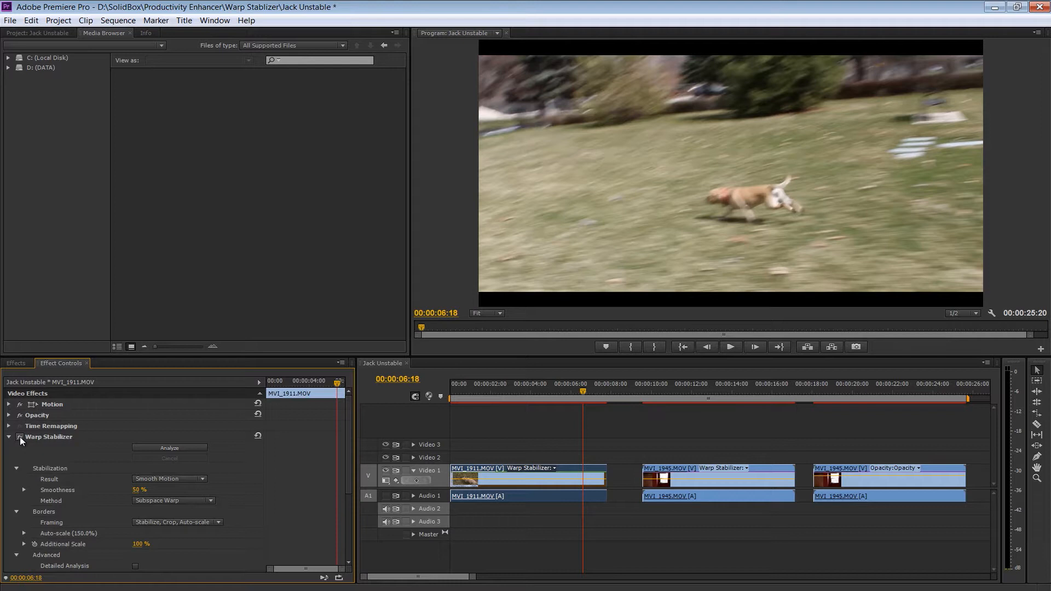
{"action": "left_click", "coordinate": [543, 396]}
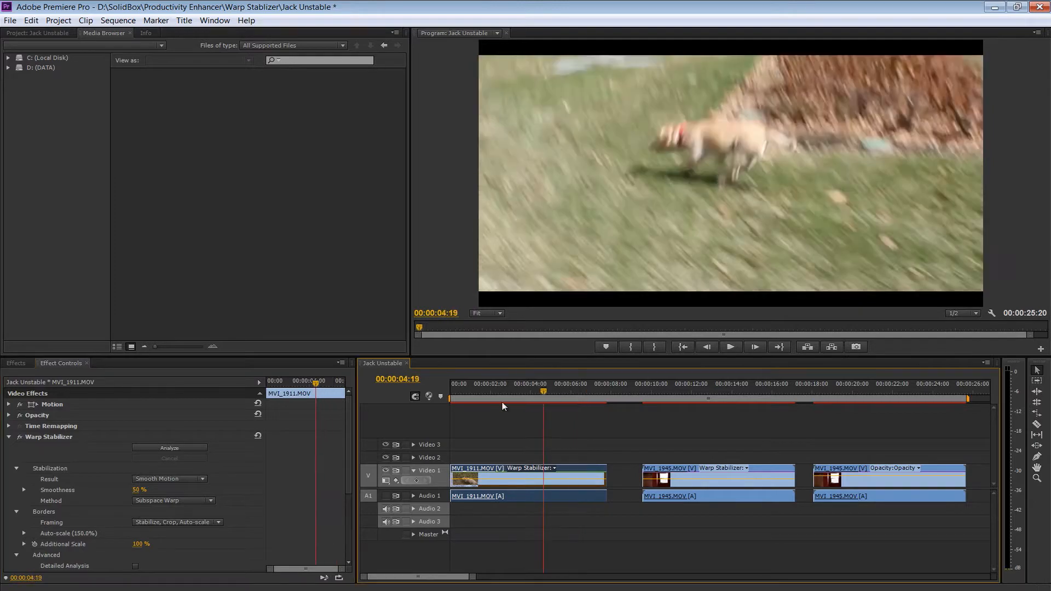
{"action": "left_click", "coordinate": [730, 347]}
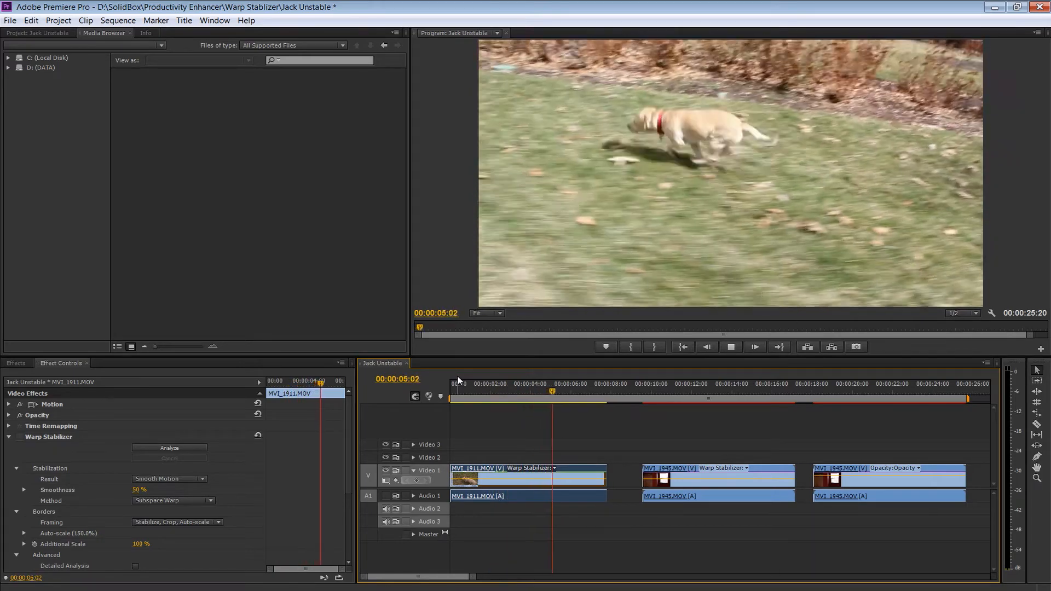
{"action": "left_click", "coordinate": [731, 347]}
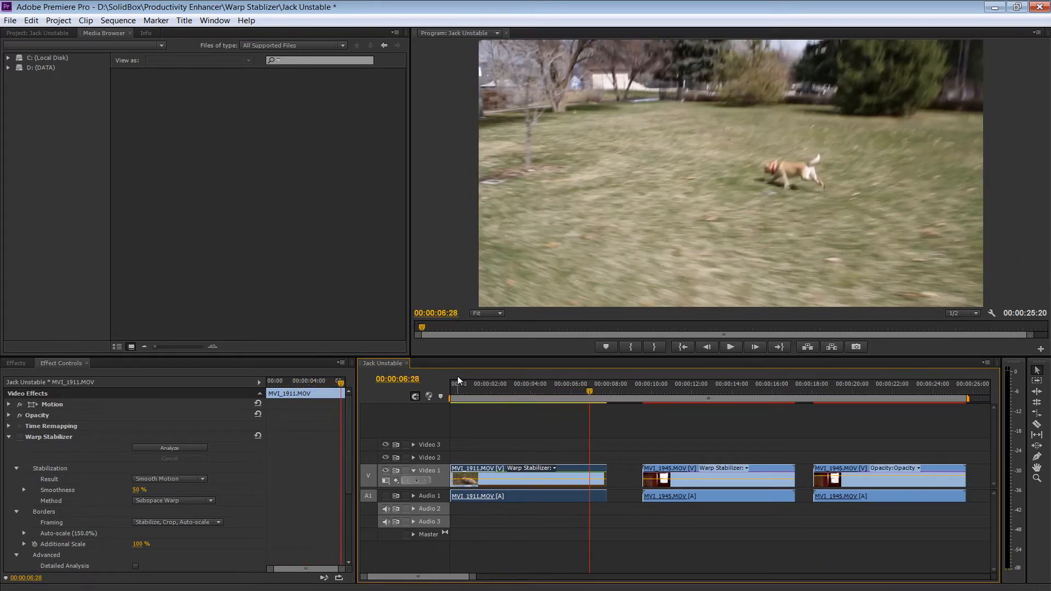
Step: Replay the dog clip from near its start to compare the stabilization
{"action": "left_click", "coordinate": [460, 389]}
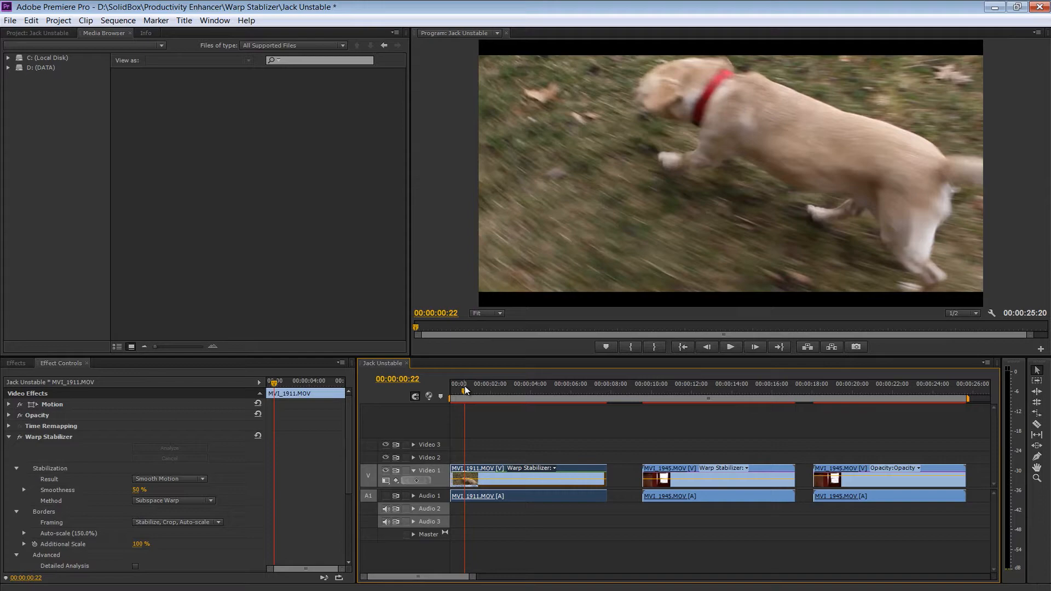
{"action": "left_click", "coordinate": [730, 347]}
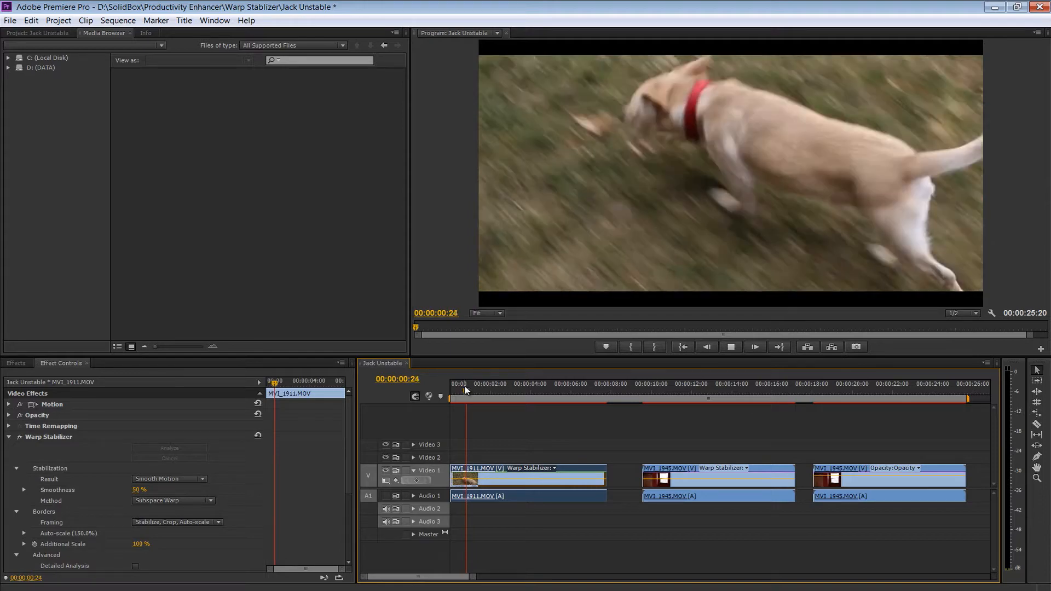
{"action": "left_click", "coordinate": [505, 383]}
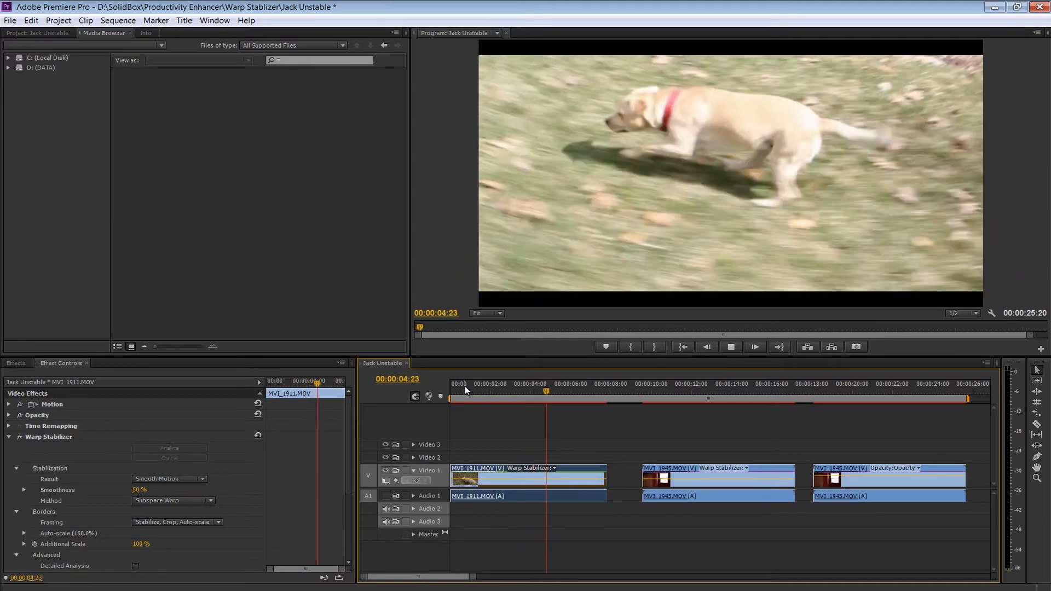
{"action": "left_click", "coordinate": [584, 383]}
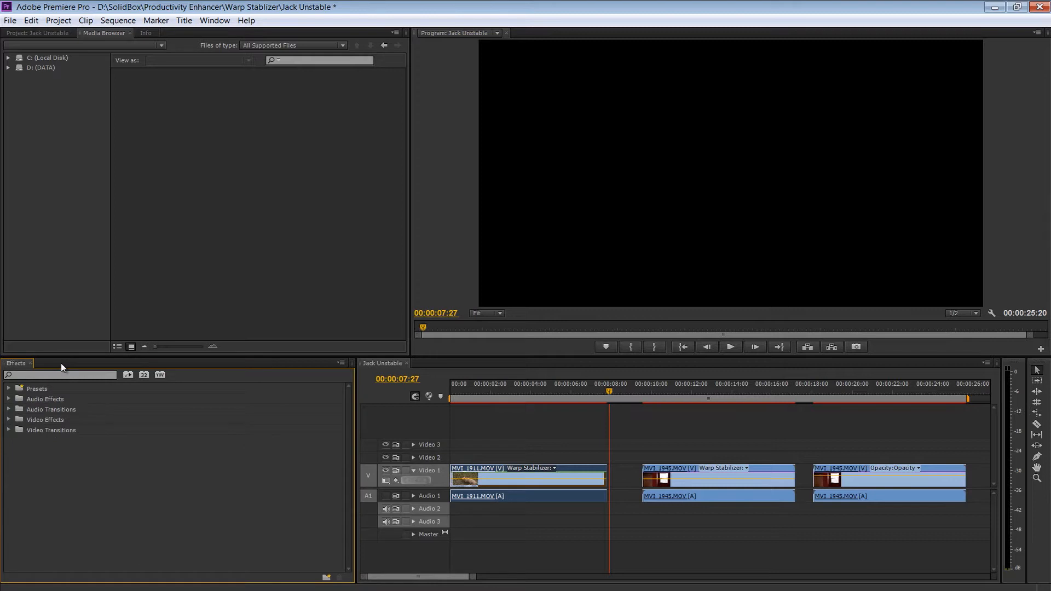
Step: Show the Effects panel with 'warp' revealing Warp Stabilizer under Distort, then the clip's stabilizer settings
{"action": "left_click", "coordinate": [215, 20]}
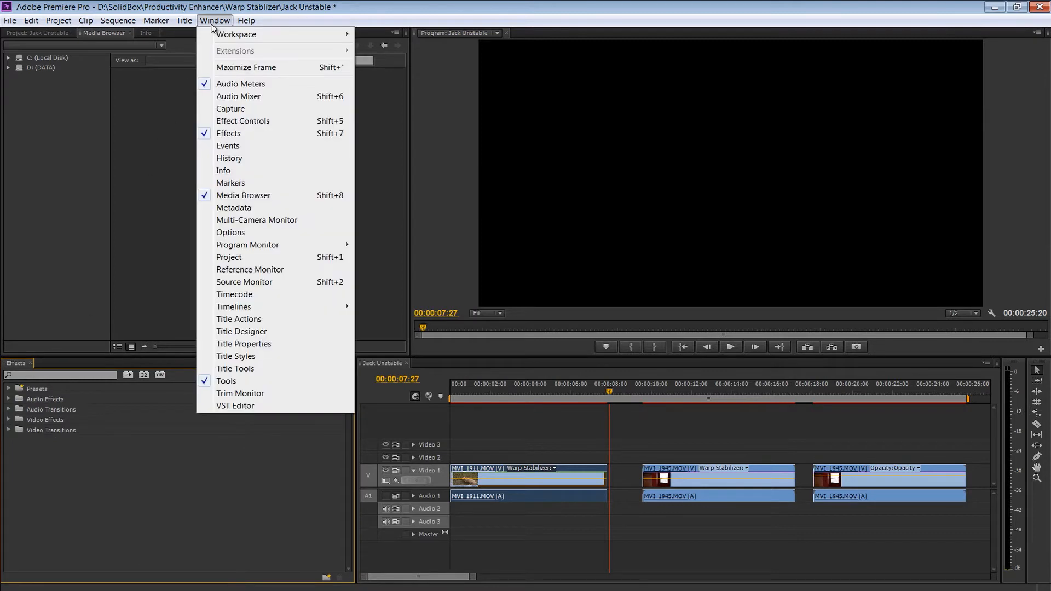
{"action": "left_click", "coordinate": [243, 121]}
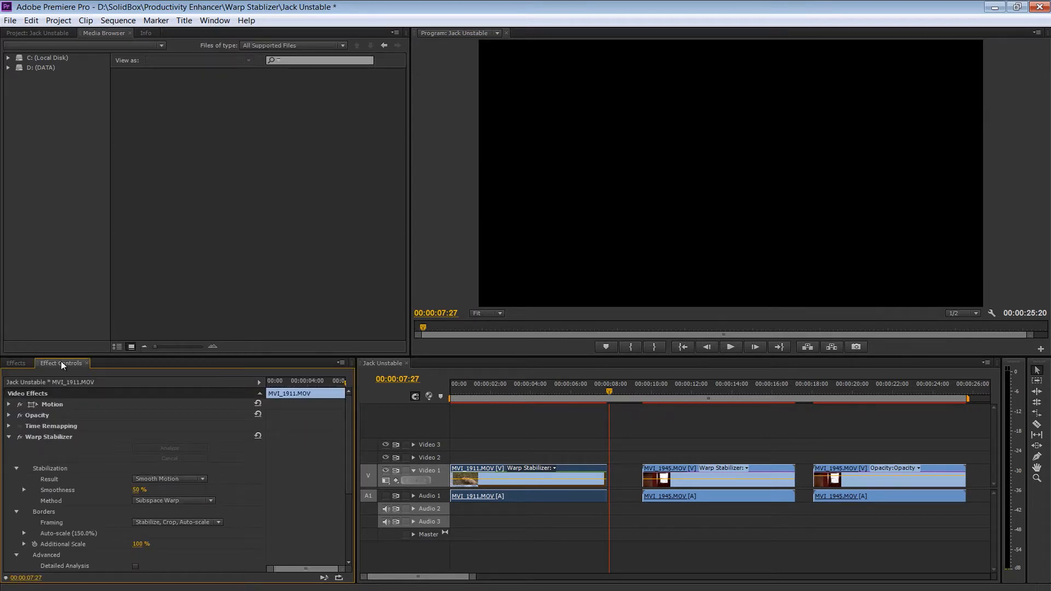
{"action": "left_click", "coordinate": [14, 362]}
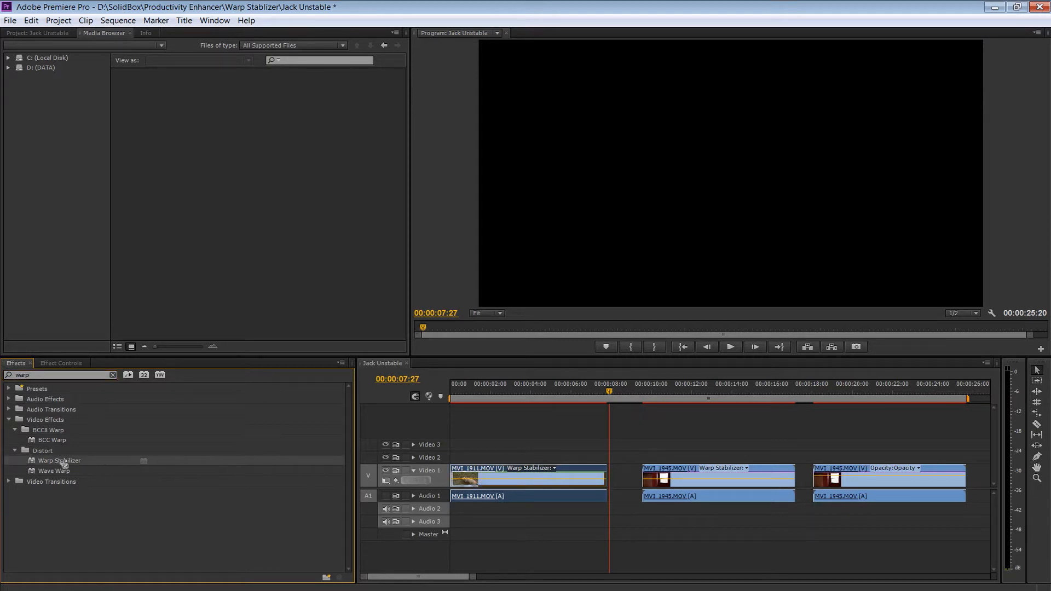
{"action": "left_click", "coordinate": [59, 362]}
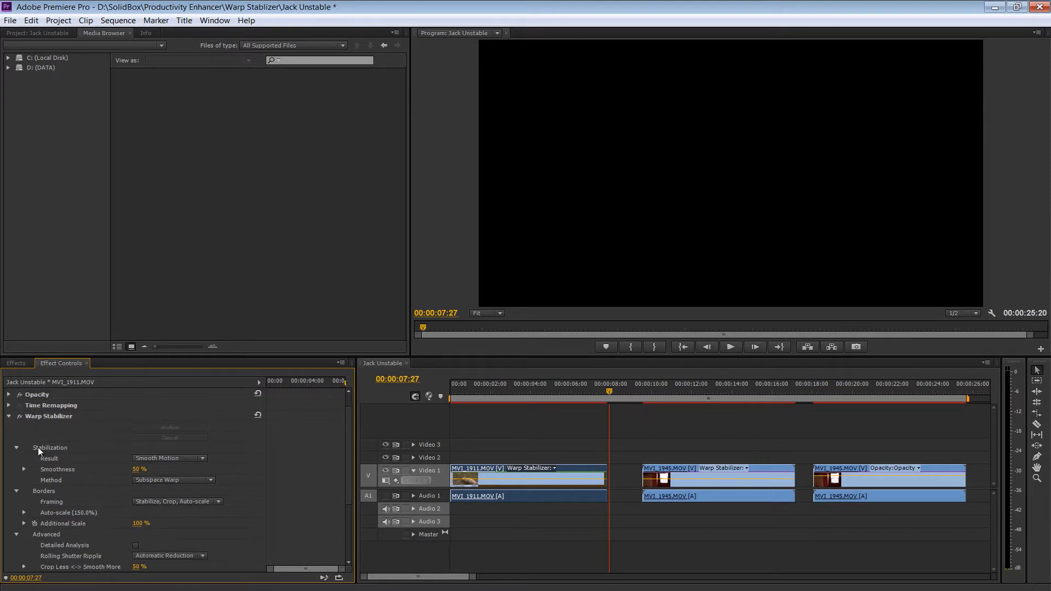
Step: Check the Warp Stabilizer Result options and stop the clip preview
{"action": "left_click", "coordinate": [9, 394]}
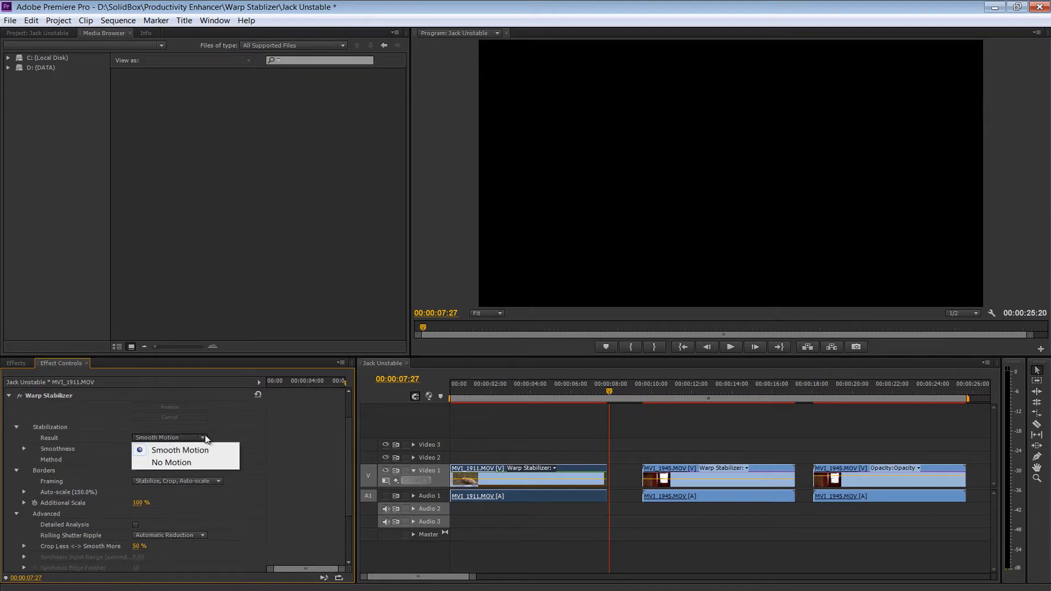
{"action": "mouse_move", "coordinate": [180, 450]}
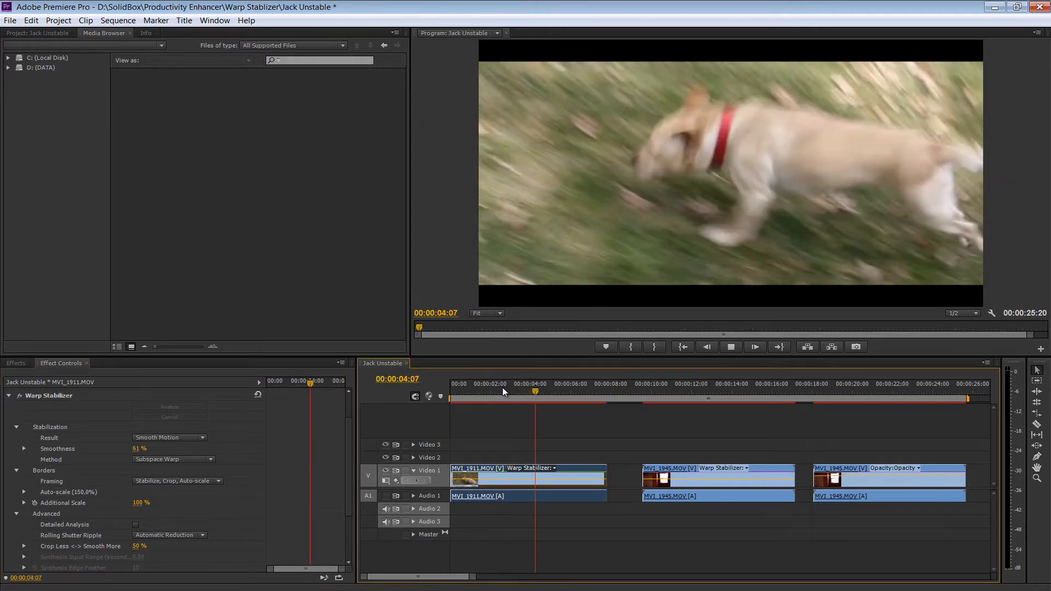
{"action": "left_click", "coordinate": [730, 347]}
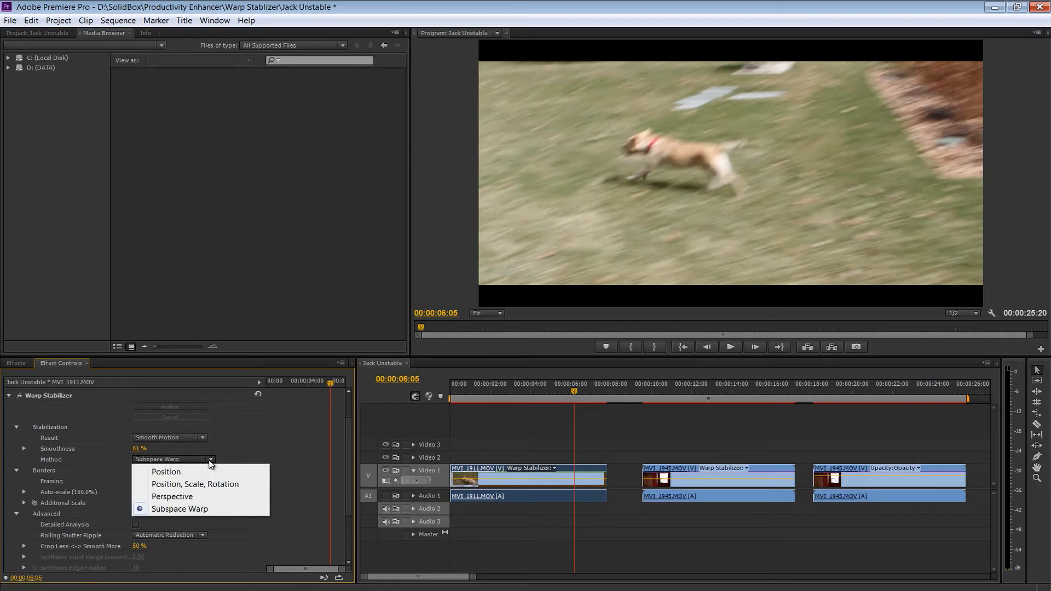
{"action": "mouse_move", "coordinate": [196, 475]}
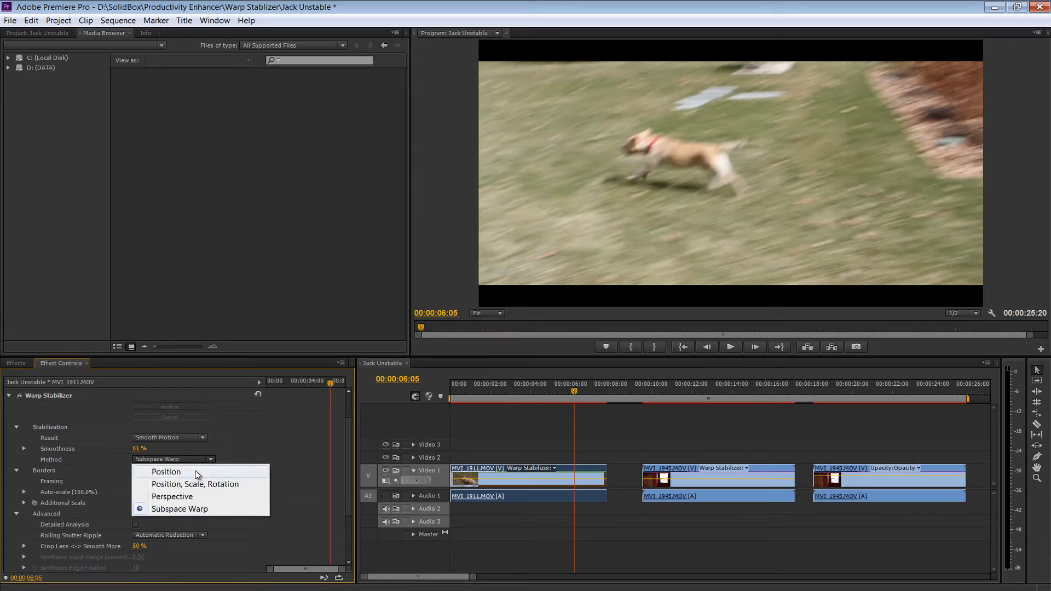
{"action": "mouse_move", "coordinate": [195, 484]}
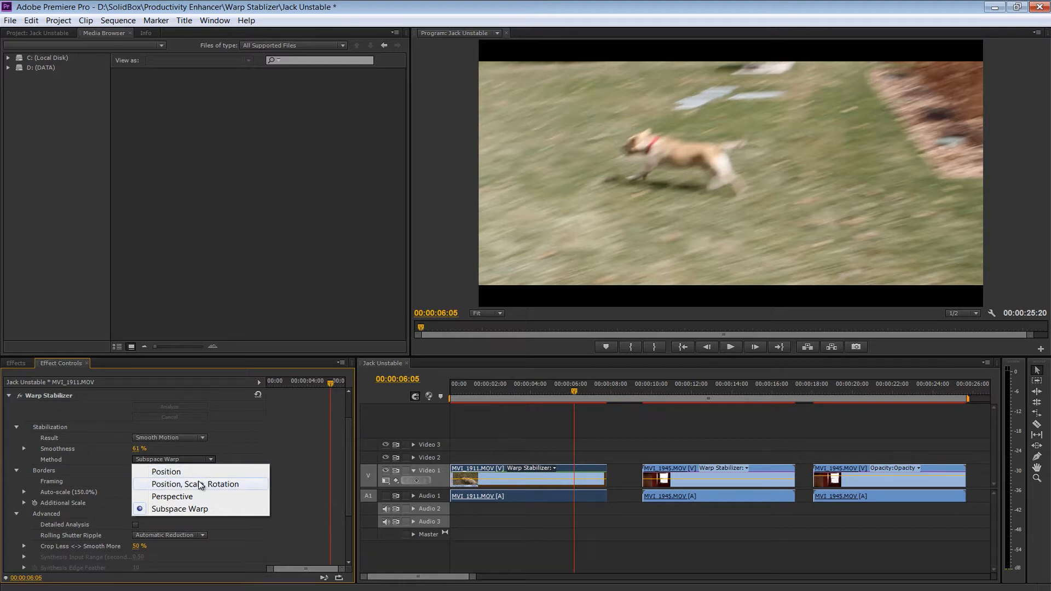
{"action": "mouse_move", "coordinate": [189, 496]}
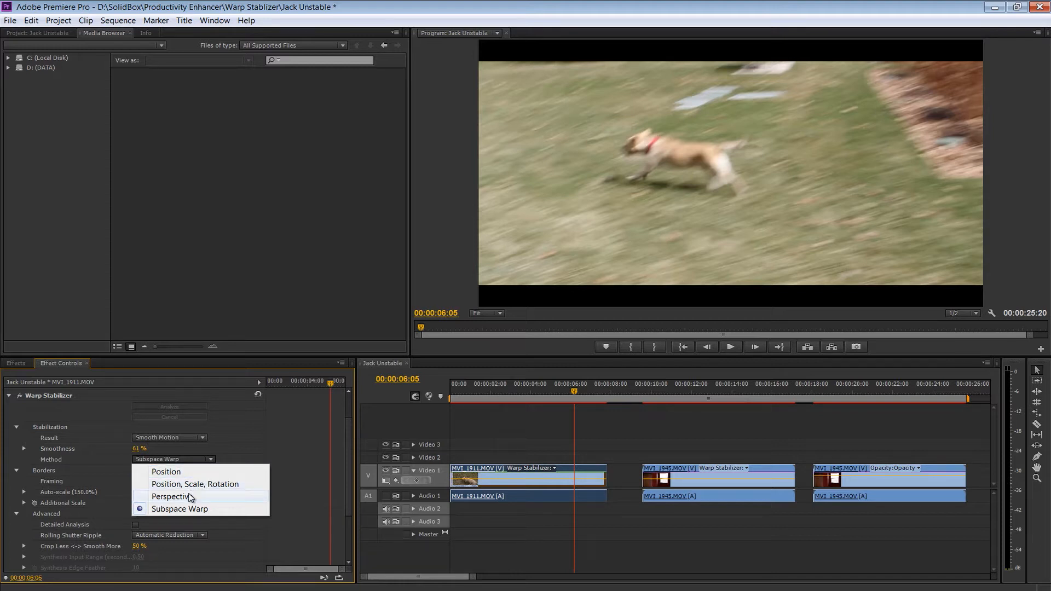
{"action": "mouse_move", "coordinate": [184, 512]}
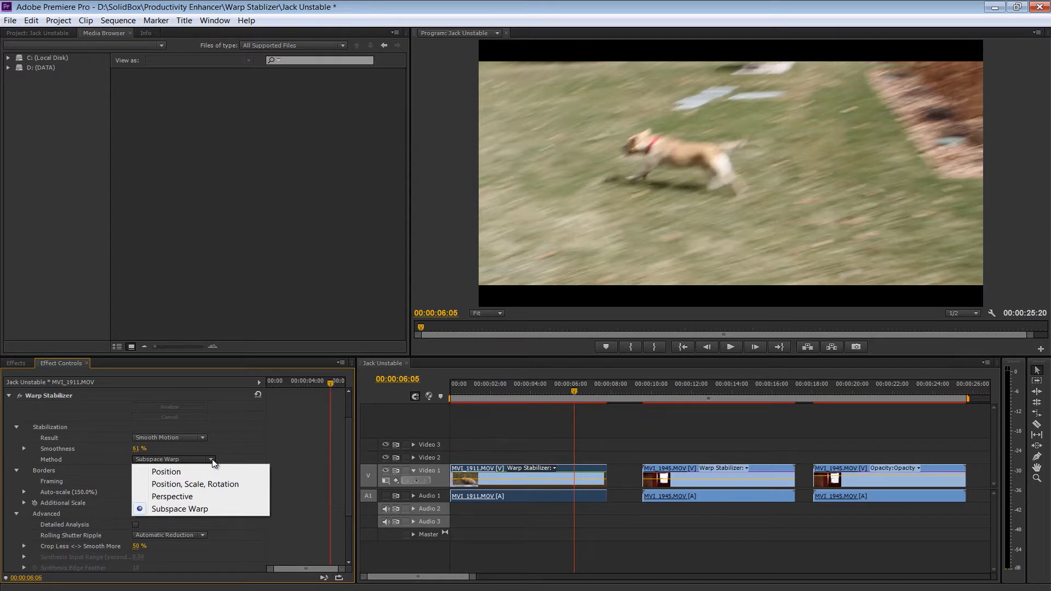
{"action": "left_click", "coordinate": [178, 509]}
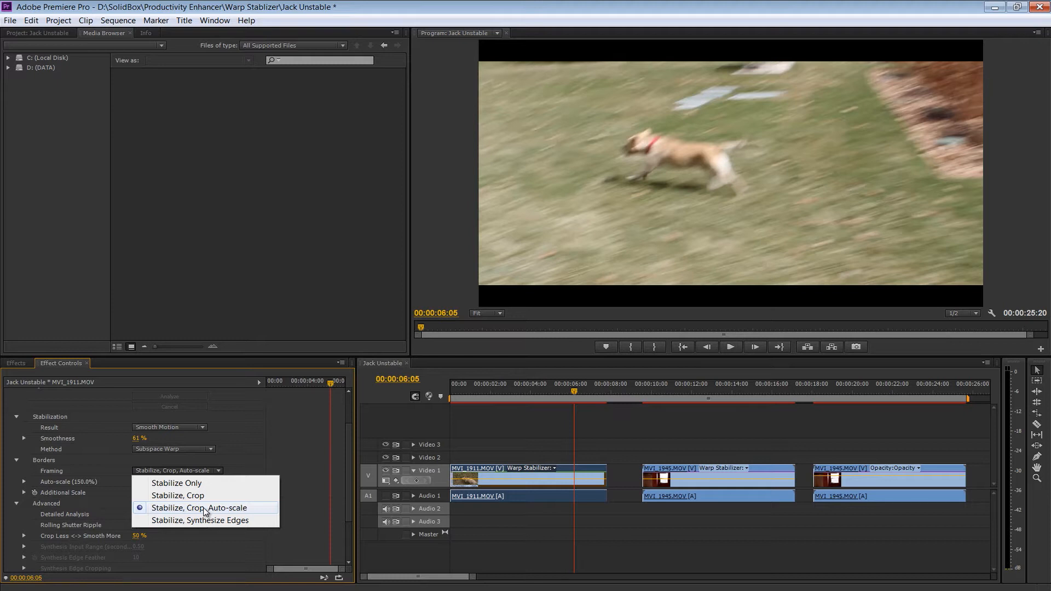
{"action": "mouse_move", "coordinate": [206, 514]}
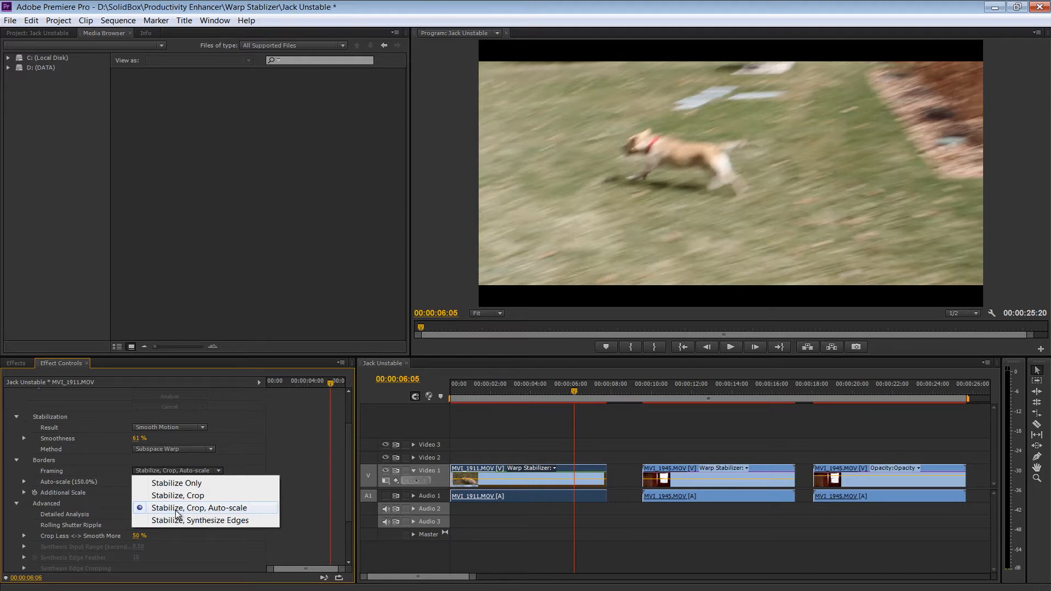
{"action": "mouse_move", "coordinate": [224, 515]}
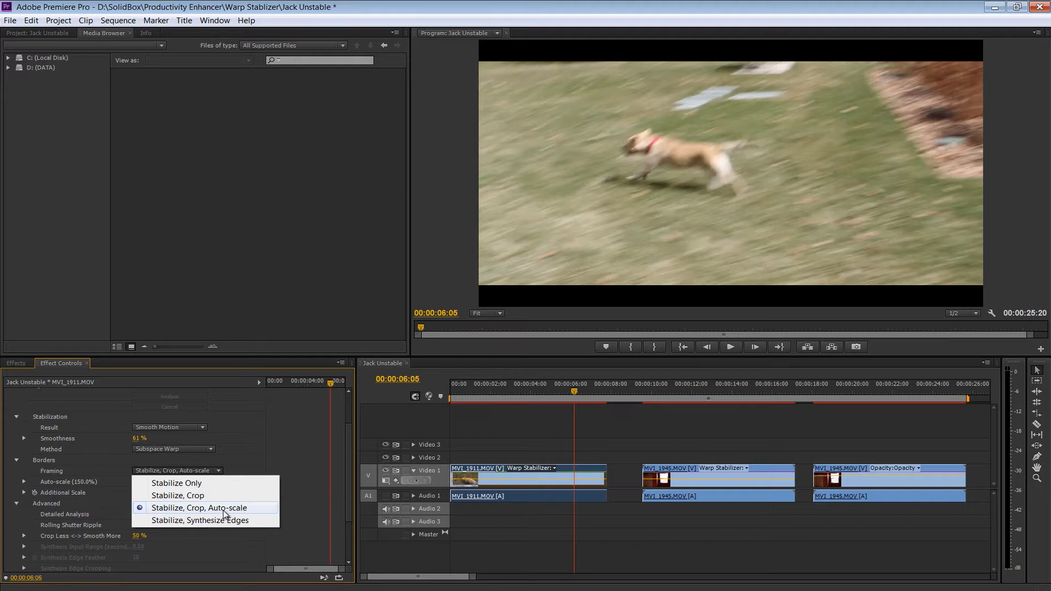
{"action": "mouse_move", "coordinate": [183, 495]}
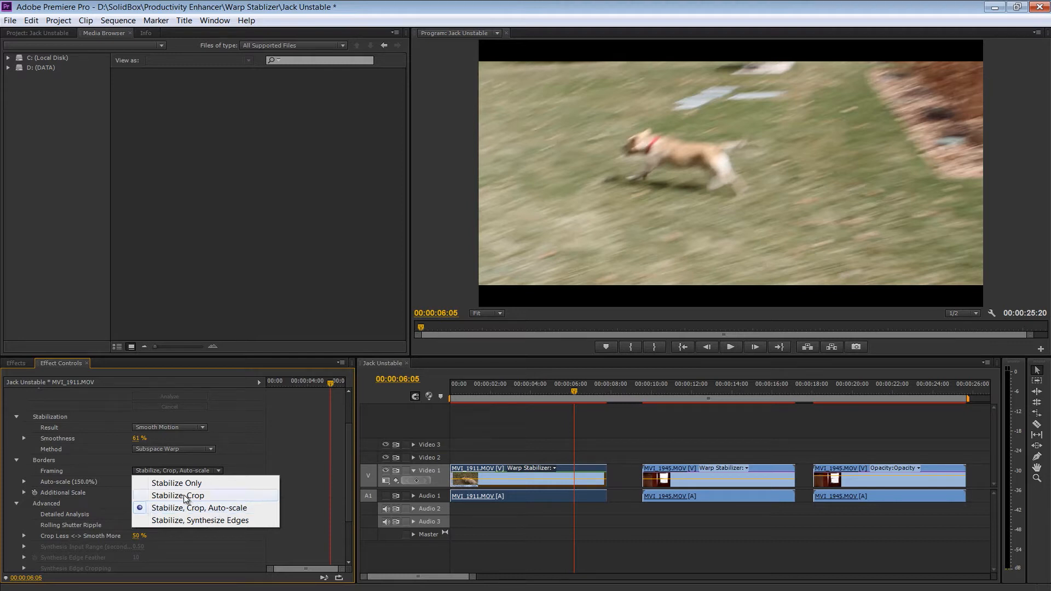
{"action": "mouse_move", "coordinate": [177, 483]}
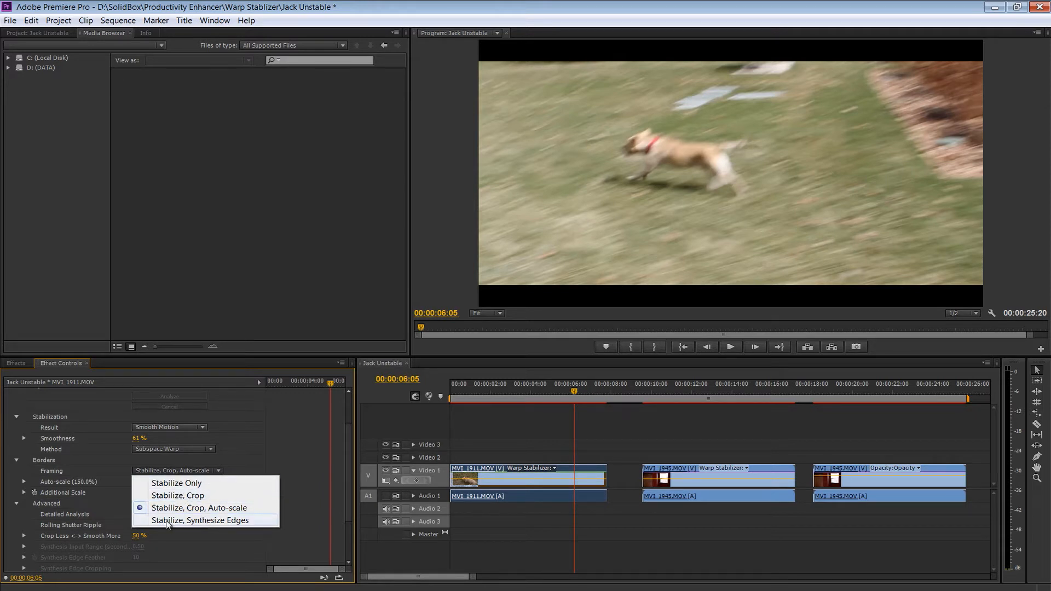
{"action": "mouse_move", "coordinate": [195, 522]}
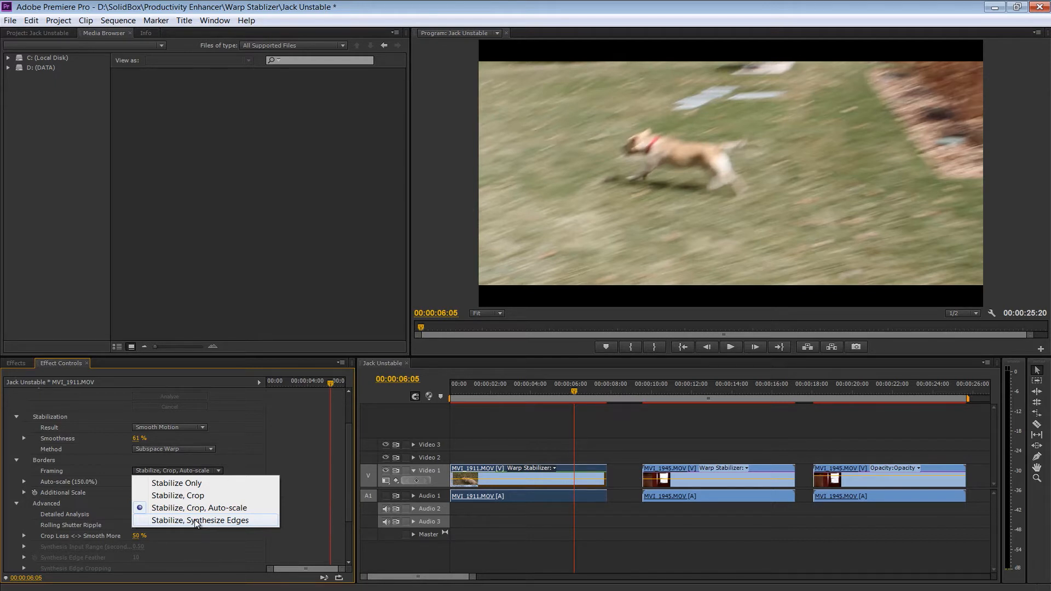
{"action": "left_click", "coordinate": [198, 507]}
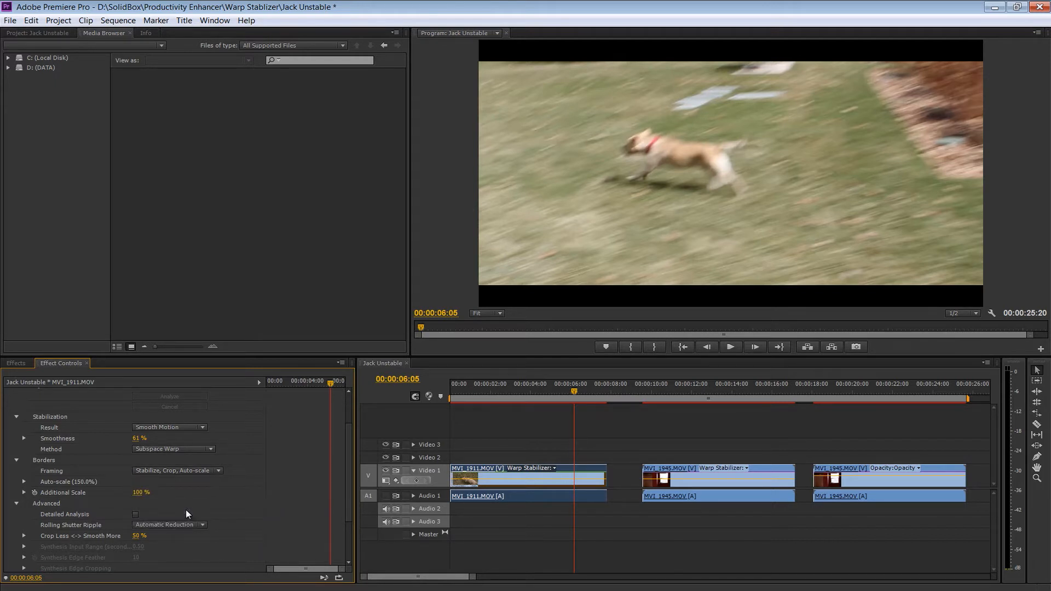
{"action": "left_click", "coordinate": [23, 483]}
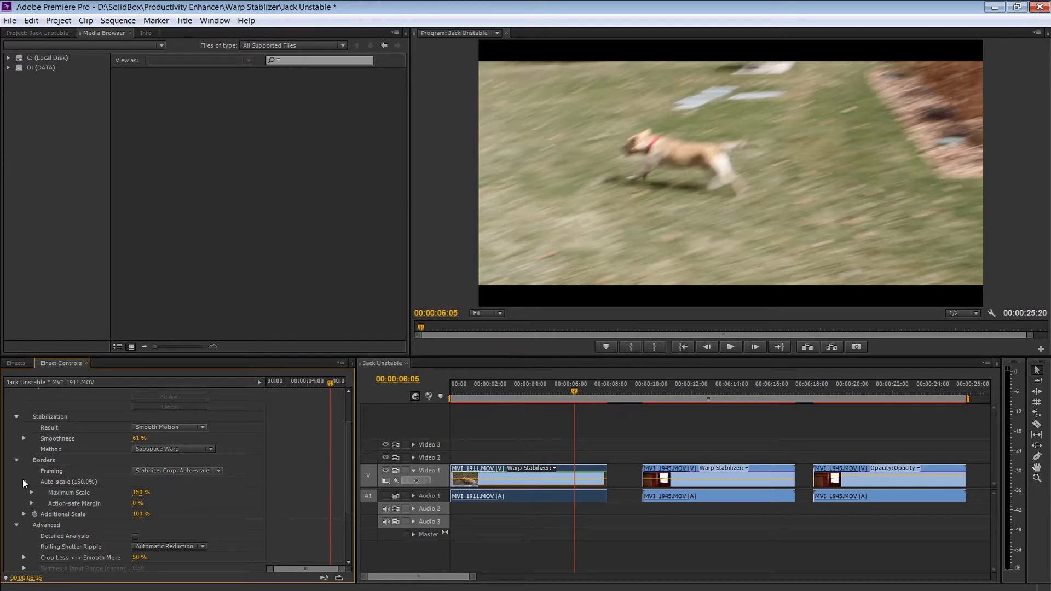
{"action": "left_click", "coordinate": [23, 483]}
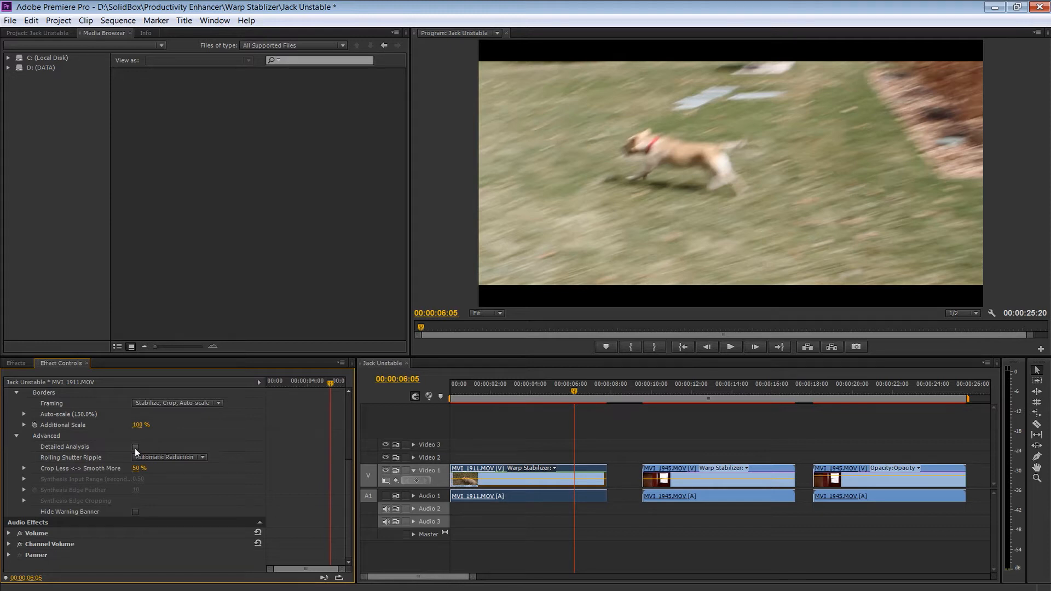
Step: Tick Detailed Analysis under Advanced so the dog clip re-analyzes in the background
{"action": "left_click", "coordinate": [136, 447]}
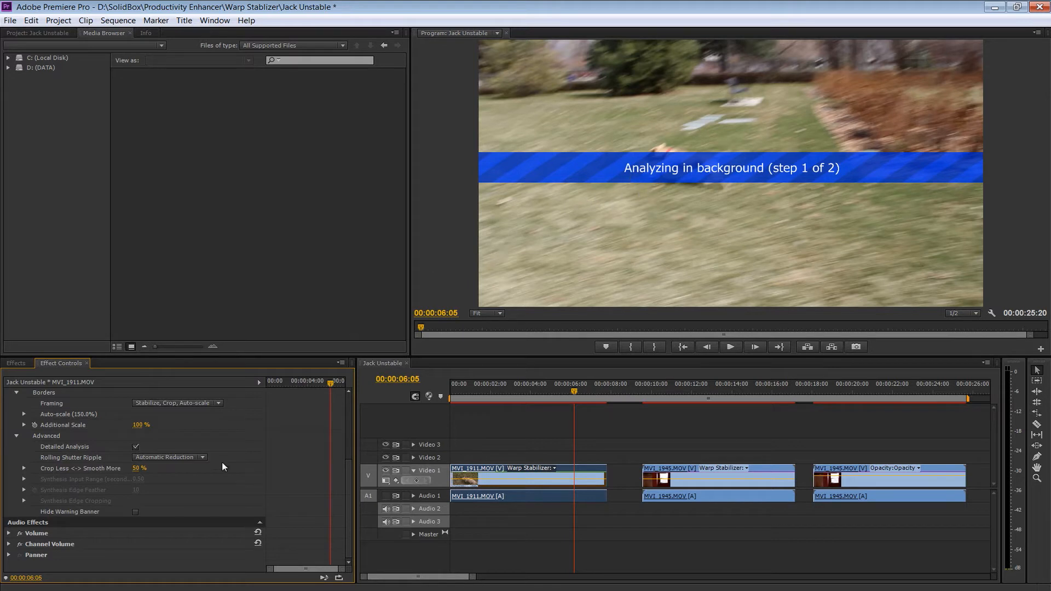
{"action": "mouse_move", "coordinate": [193, 468]}
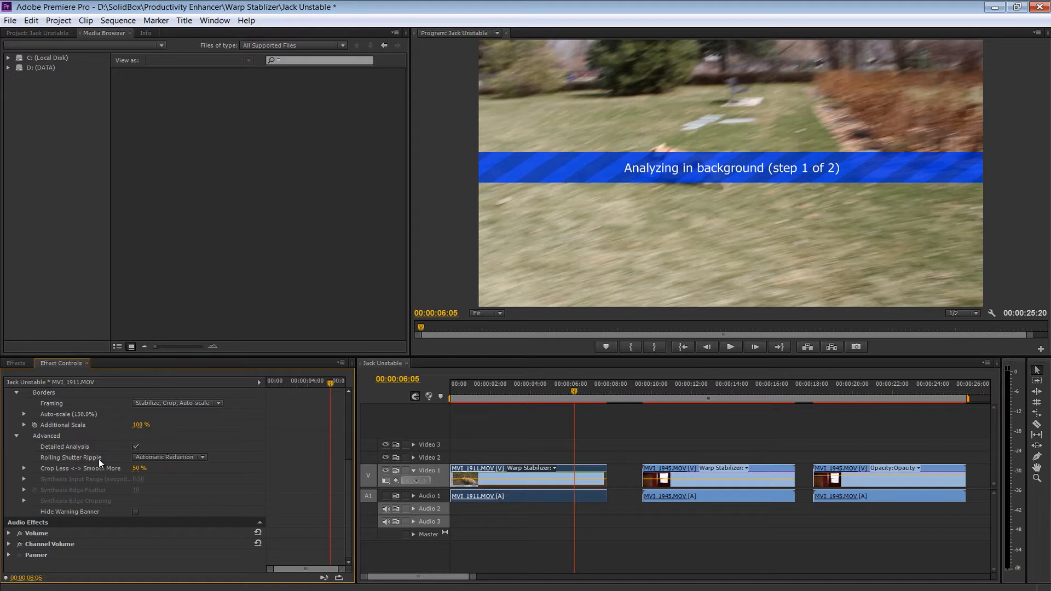
{"action": "mouse_move", "coordinate": [470, 53]}
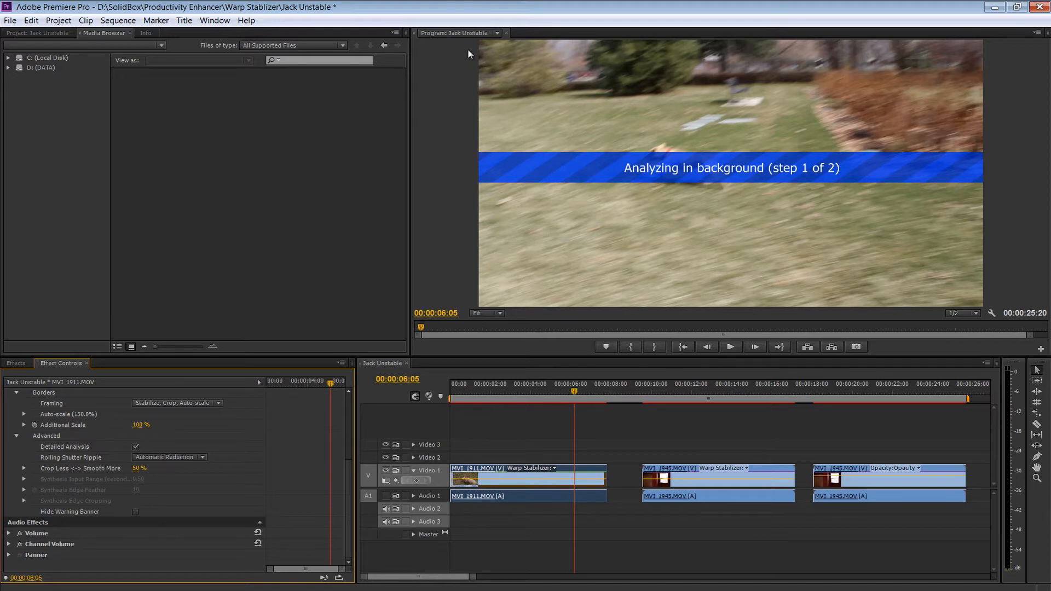
{"action": "mouse_move", "coordinate": [912, 65]}
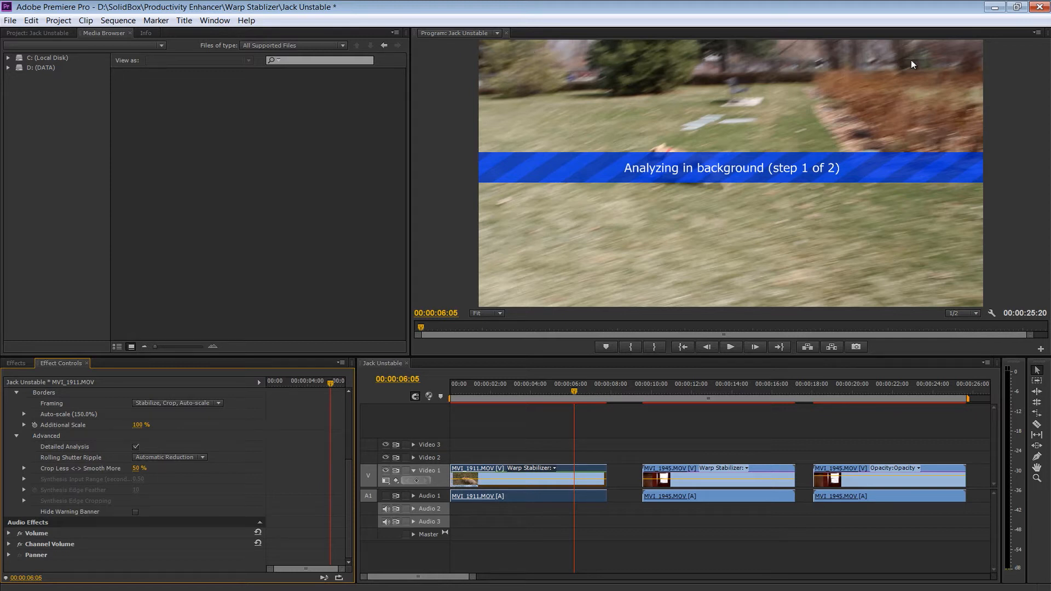
{"action": "mouse_move", "coordinate": [659, 74]}
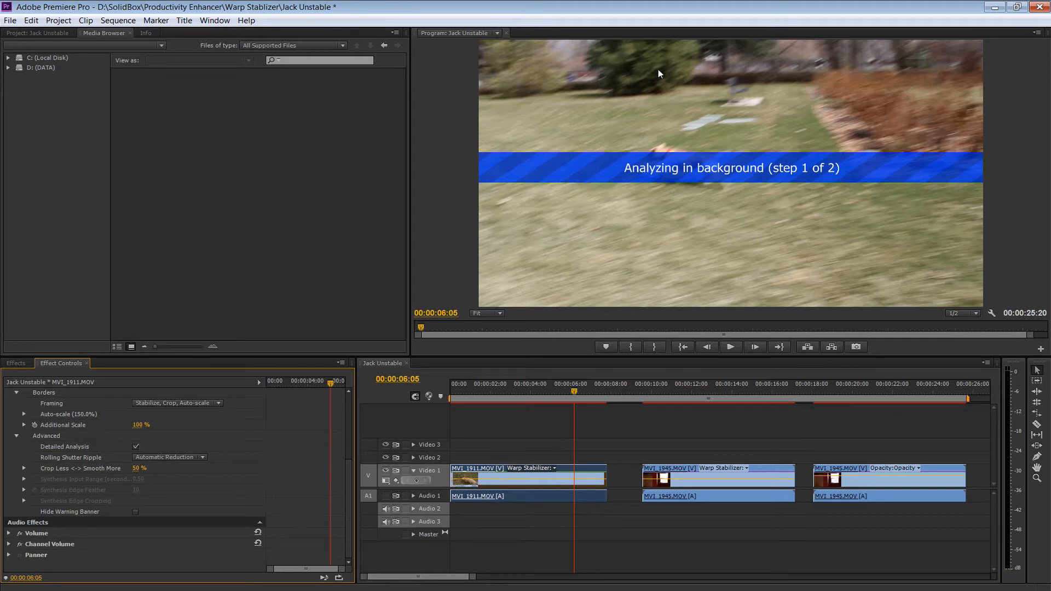
{"action": "mouse_move", "coordinate": [637, 103]}
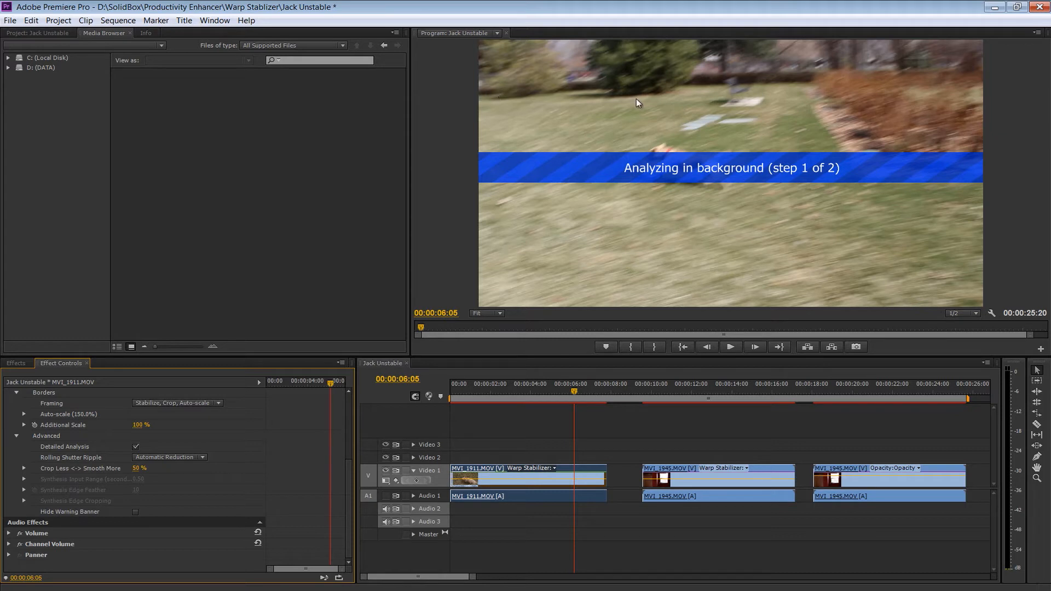
{"action": "mouse_move", "coordinate": [999, 108]}
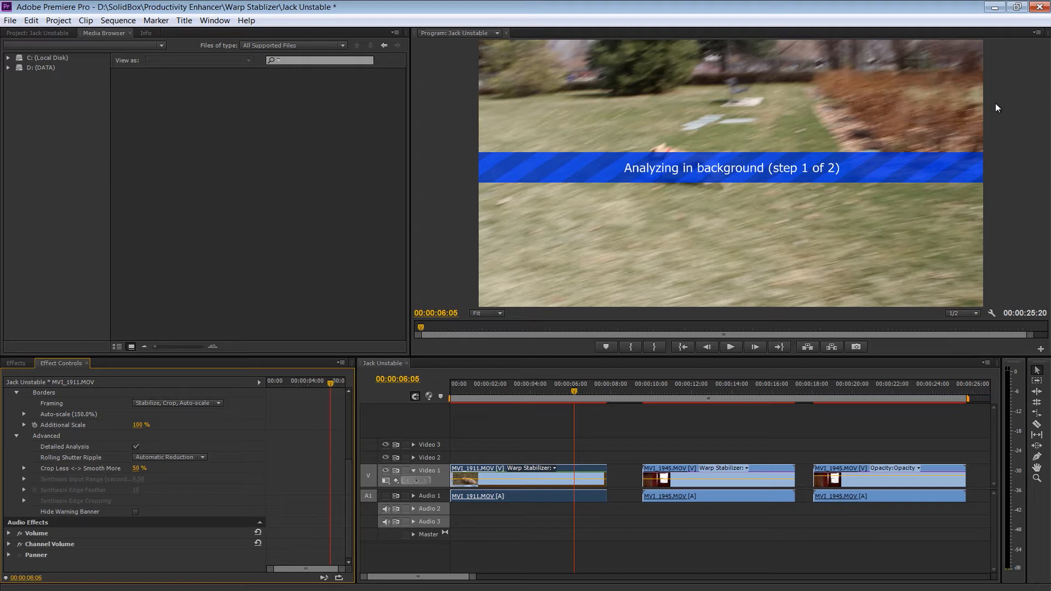
{"action": "left_click", "coordinate": [668, 384]}
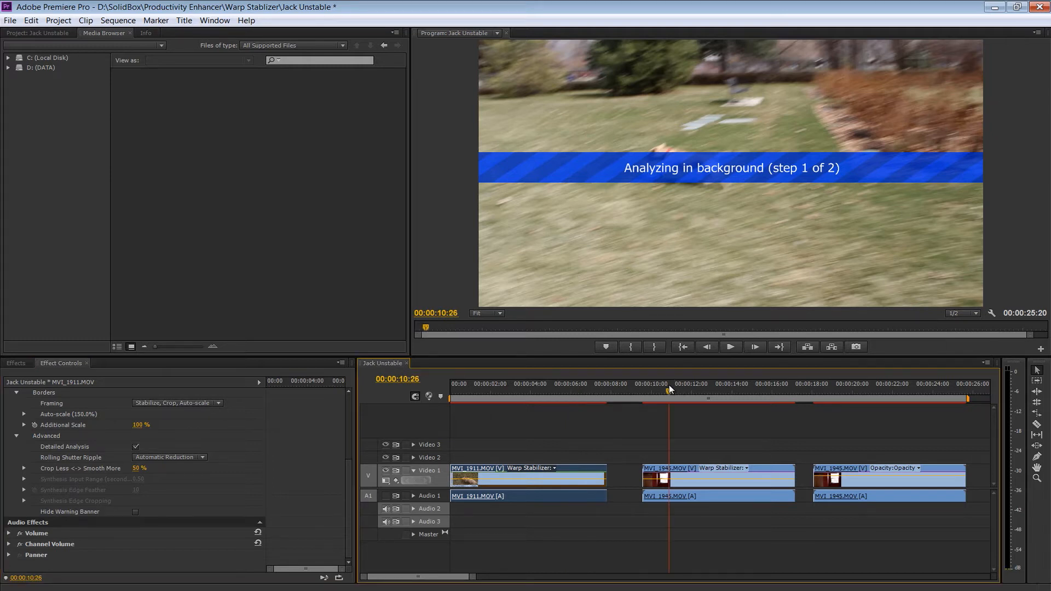
{"action": "left_click", "coordinate": [717, 476]}
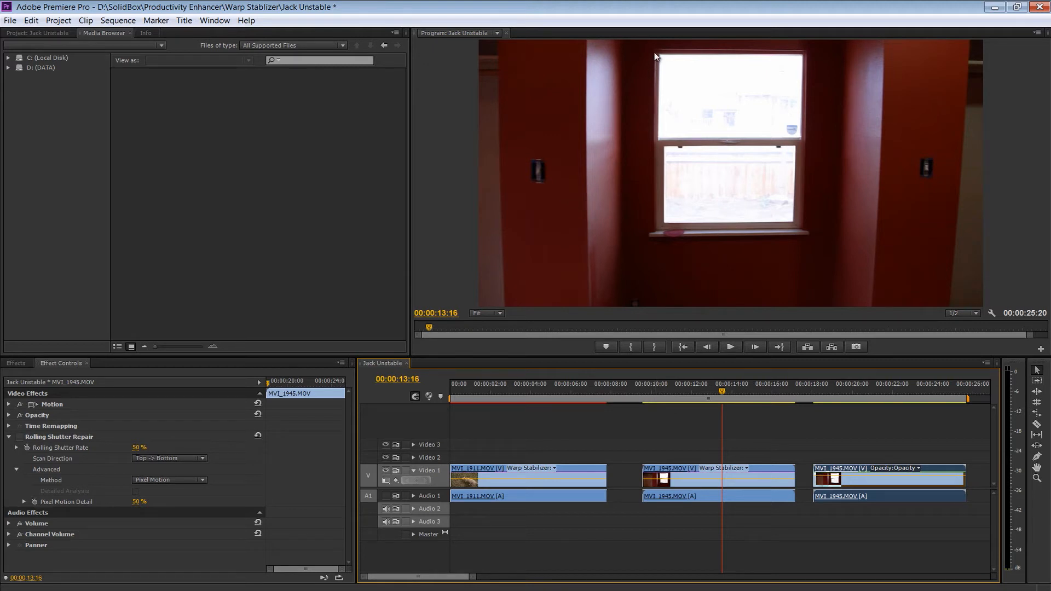
{"action": "mouse_move", "coordinate": [647, 207]}
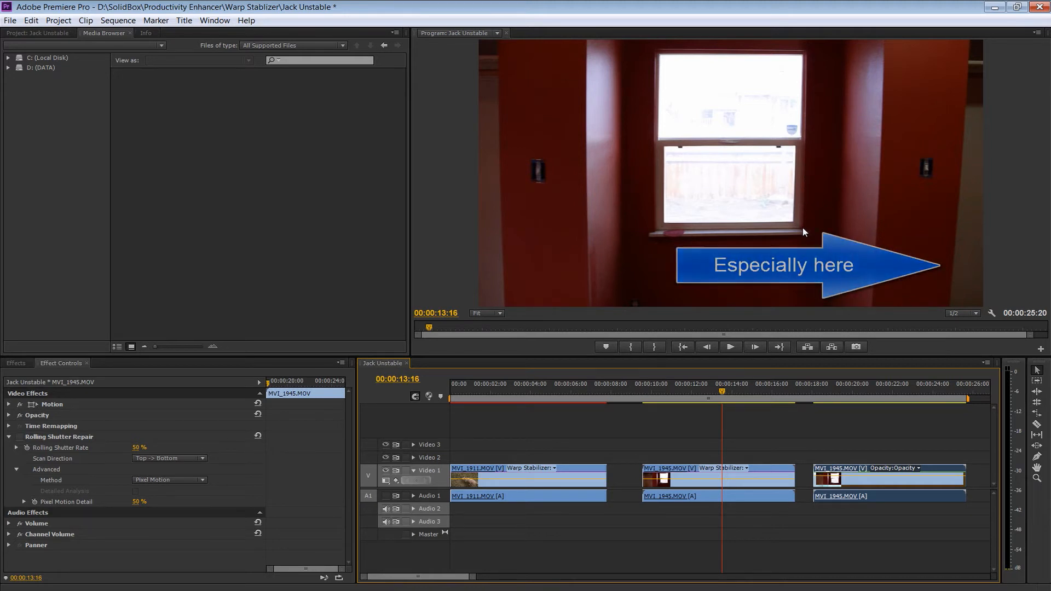
{"action": "left_click", "coordinate": [730, 347]}
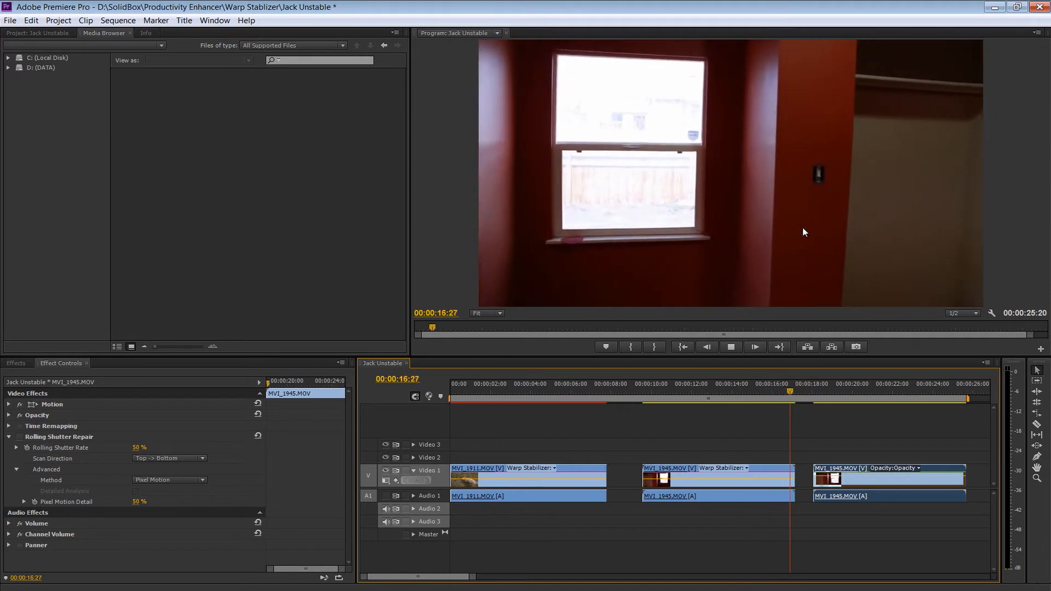
{"action": "left_click", "coordinate": [730, 347]}
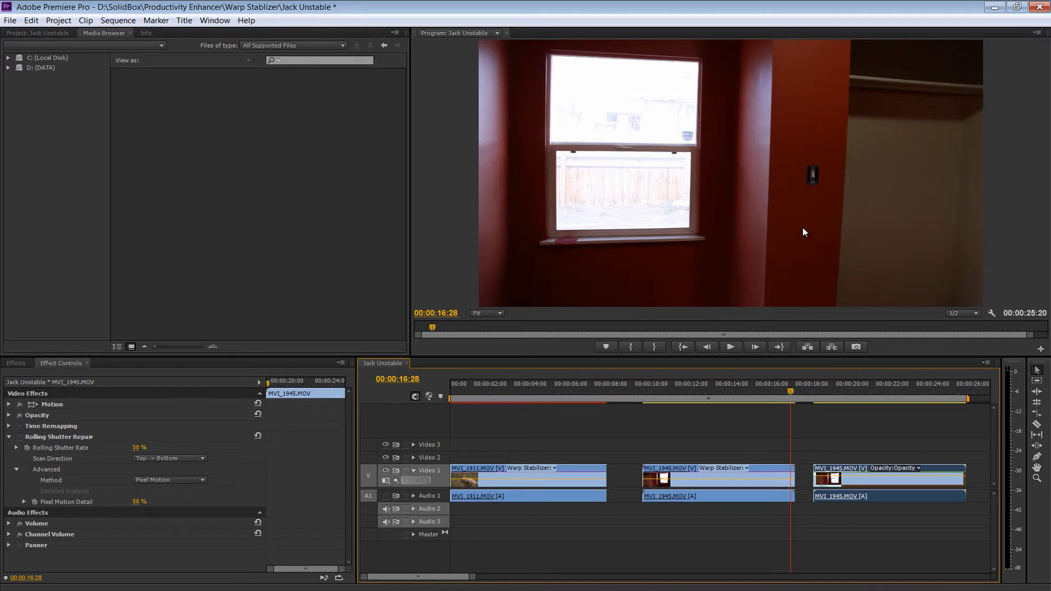
{"action": "left_click", "coordinate": [831, 392]}
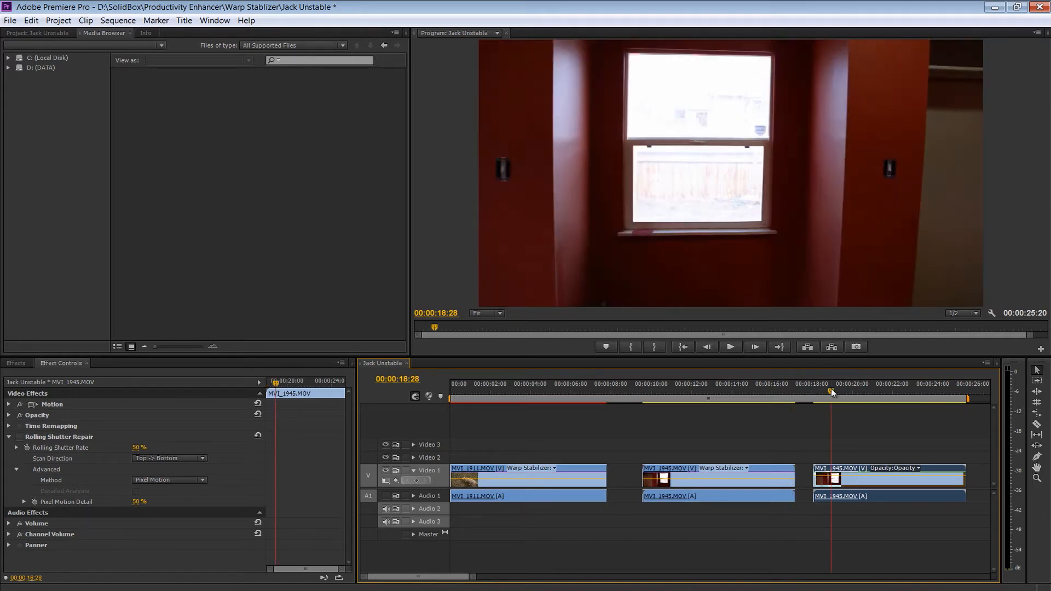
{"action": "left_click", "coordinate": [731, 347]}
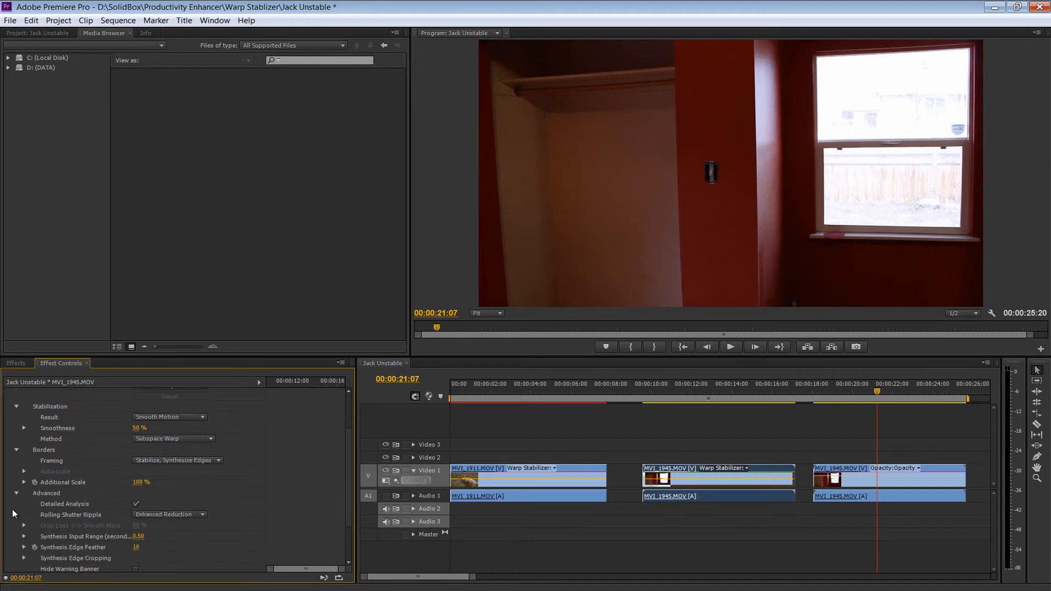
{"action": "mouse_move", "coordinate": [65, 519]}
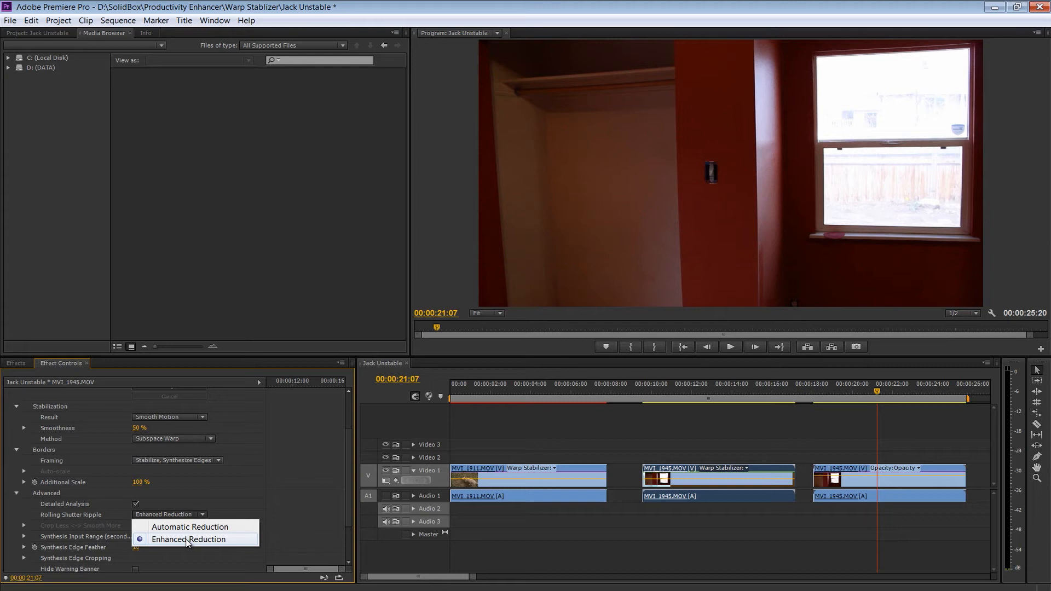
{"action": "mouse_move", "coordinate": [195, 541]}
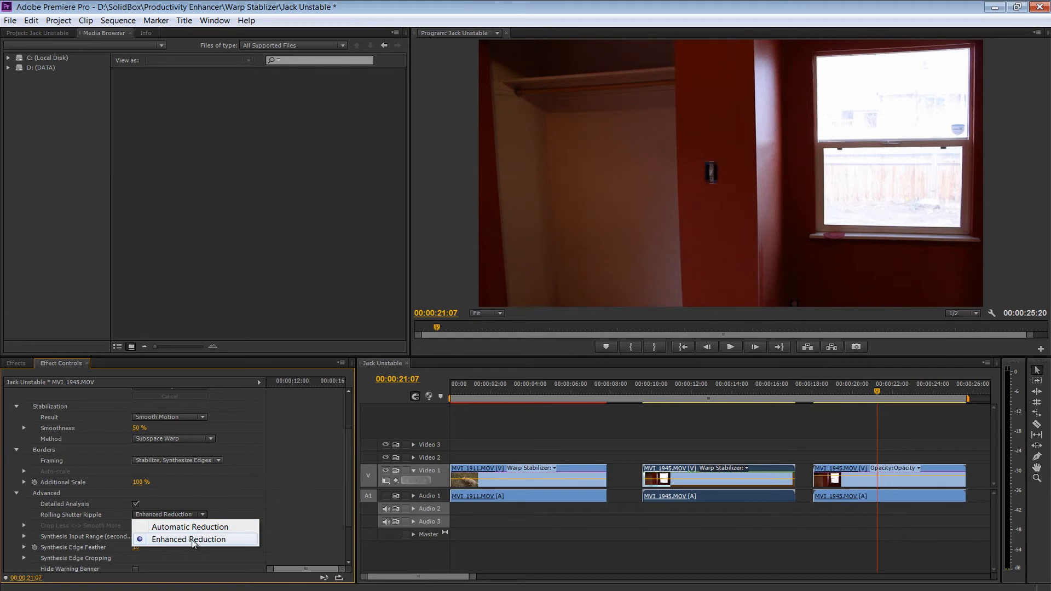
Step: Set Rolling Shutter Ripple to Automatic Reduction and play back the second clip from its start
{"action": "left_click", "coordinate": [189, 540]}
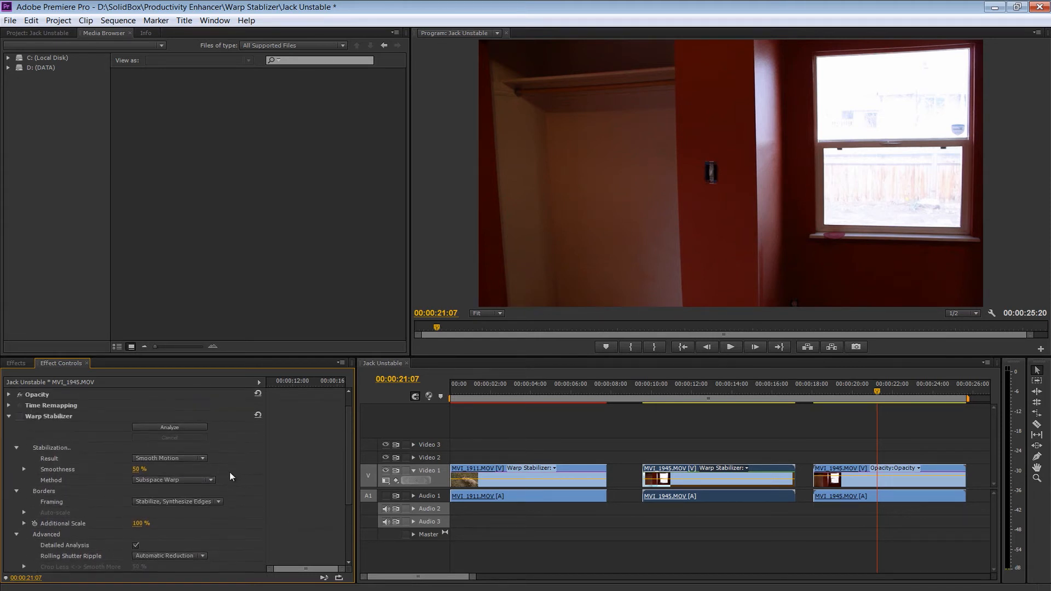
{"action": "left_click", "coordinate": [659, 384]}
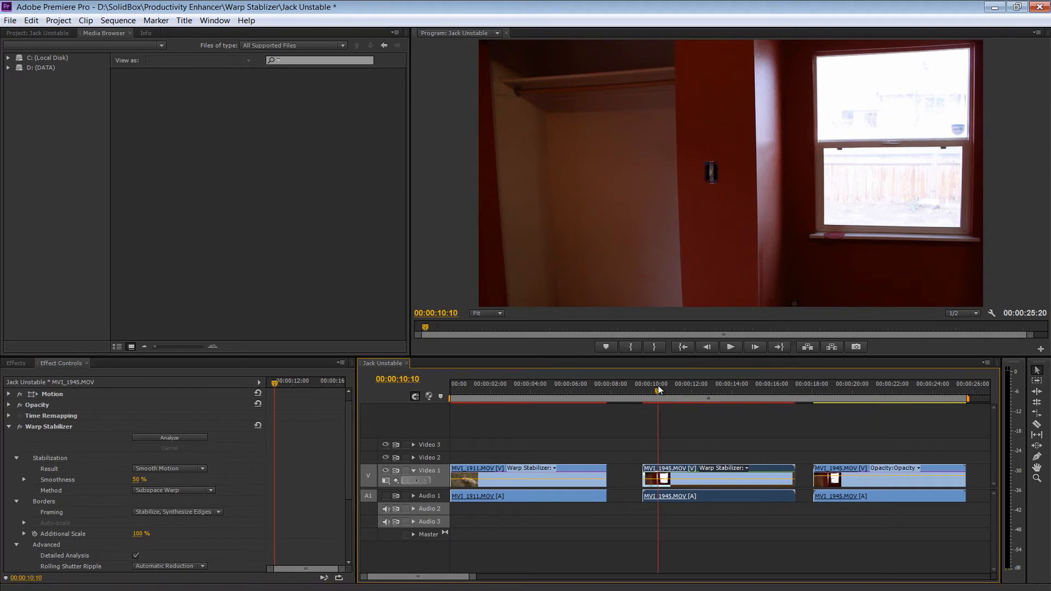
{"action": "left_click", "coordinate": [731, 347]}
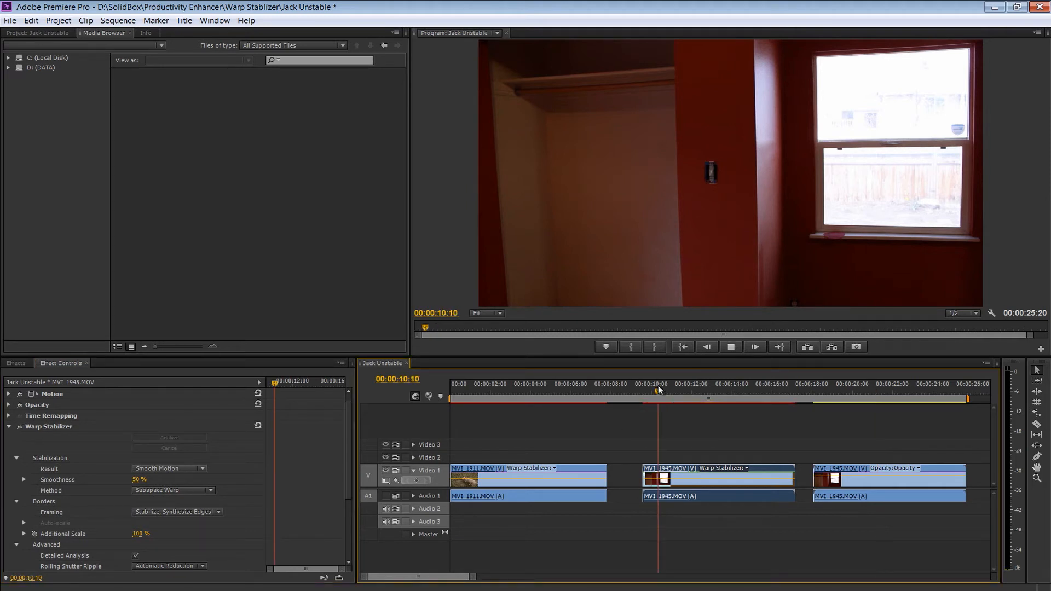
{"action": "left_click", "coordinate": [676, 384]}
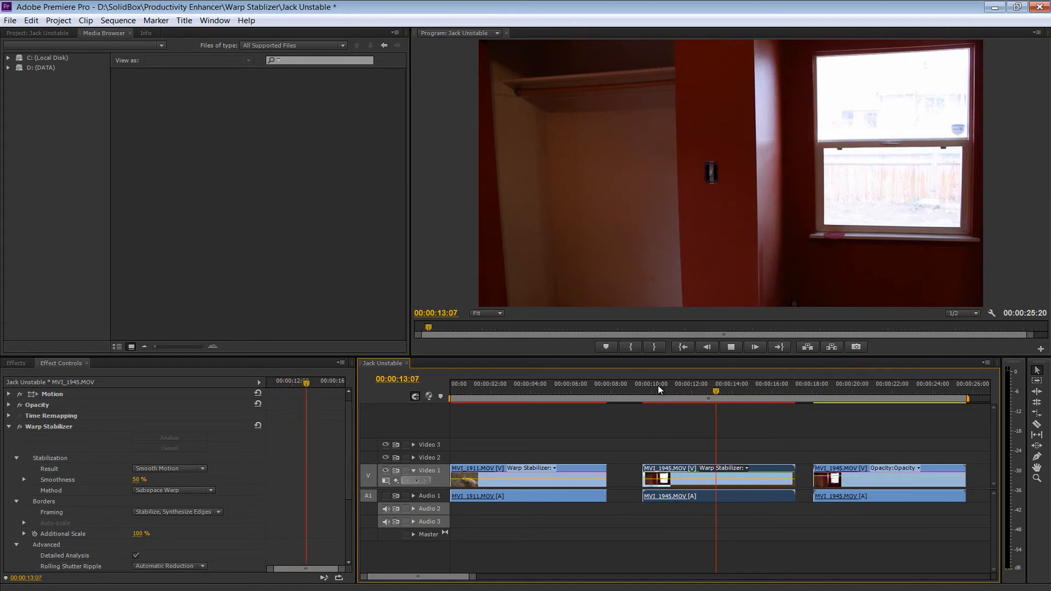
{"action": "left_click", "coordinate": [730, 348]}
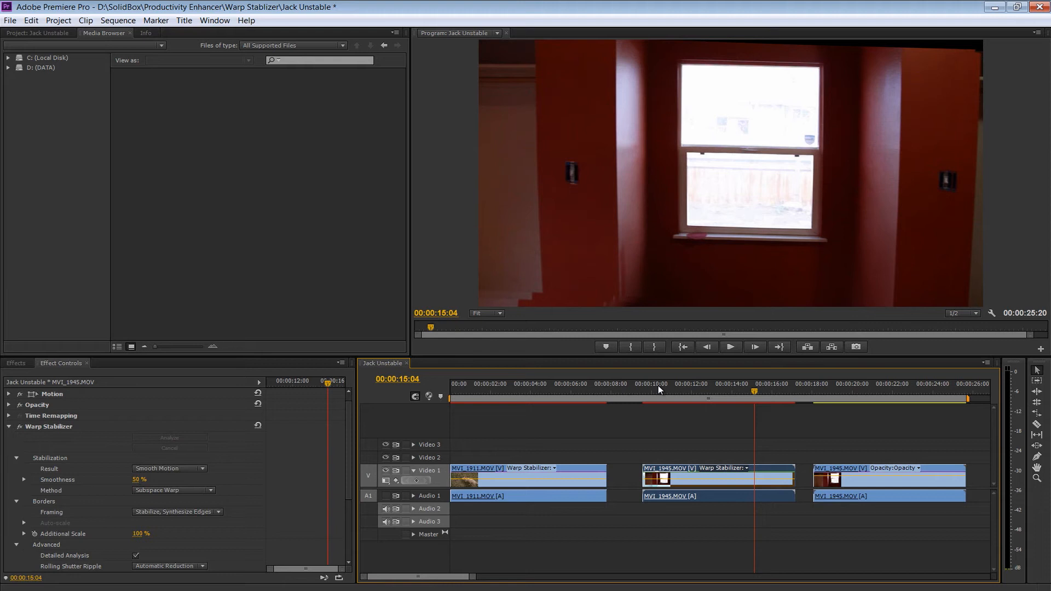
{"action": "mouse_move", "coordinate": [91, 571]}
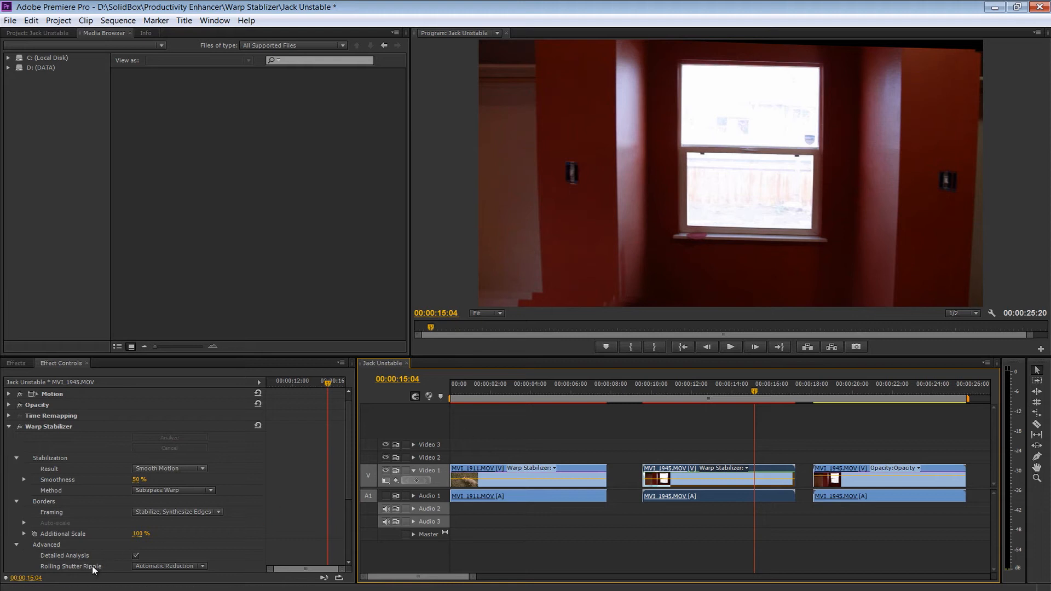
{"action": "mouse_move", "coordinate": [351, 486]}
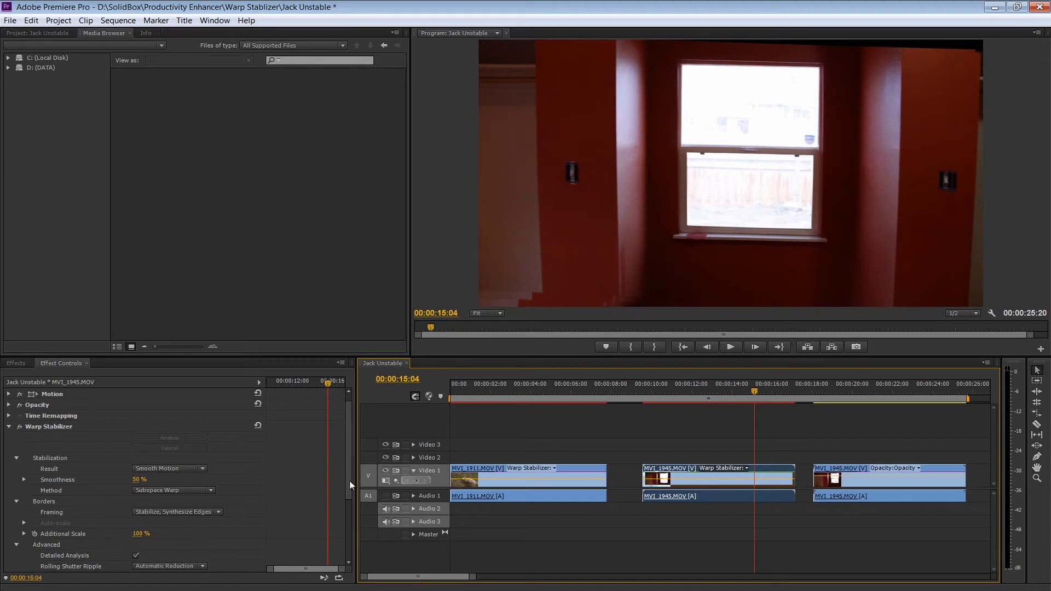
{"action": "scroll", "scroll_direction": "down", "scroll_amount": 3}
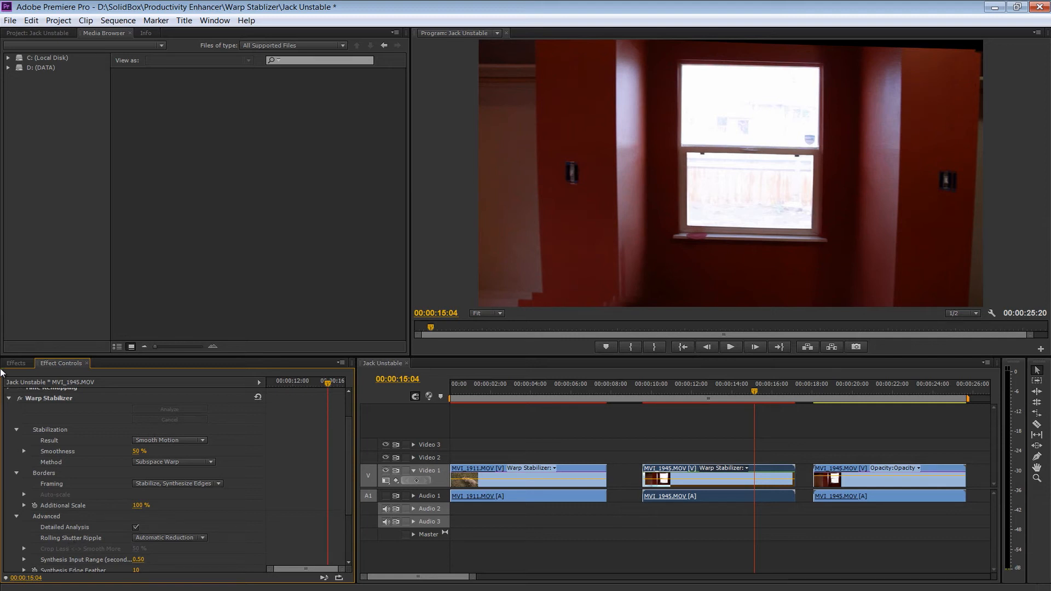
Step: Find Rolling Shutter Repair under Distort, then return to the third clip's effect settings
{"action": "left_click", "coordinate": [15, 362]}
{"action": "type", "text": "rolling"}
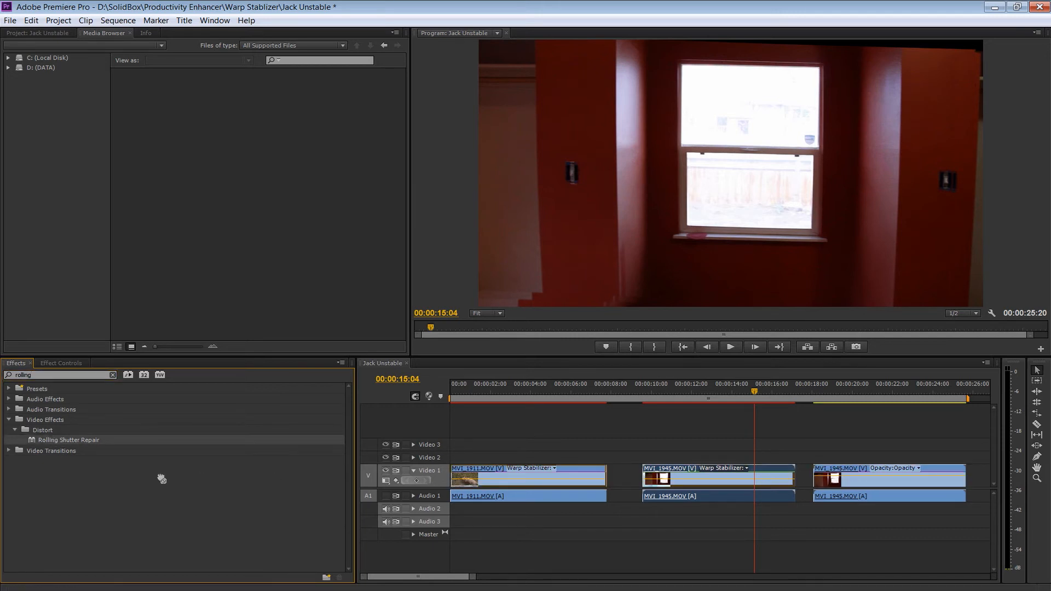
{"action": "mouse_move", "coordinate": [874, 388]}
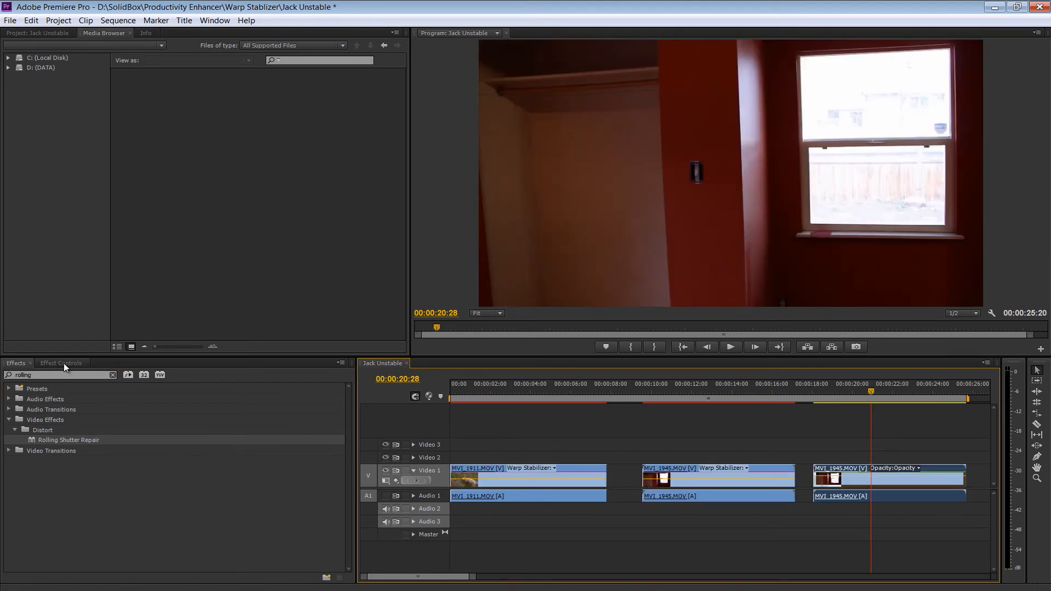
{"action": "left_click", "coordinate": [60, 363]}
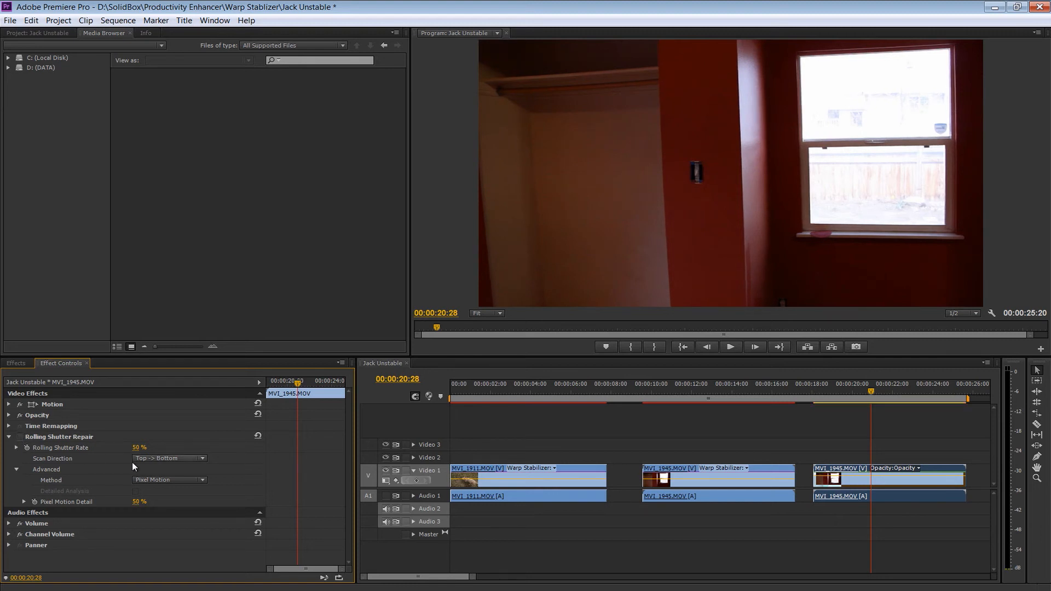
{"action": "left_click", "coordinate": [839, 392]}
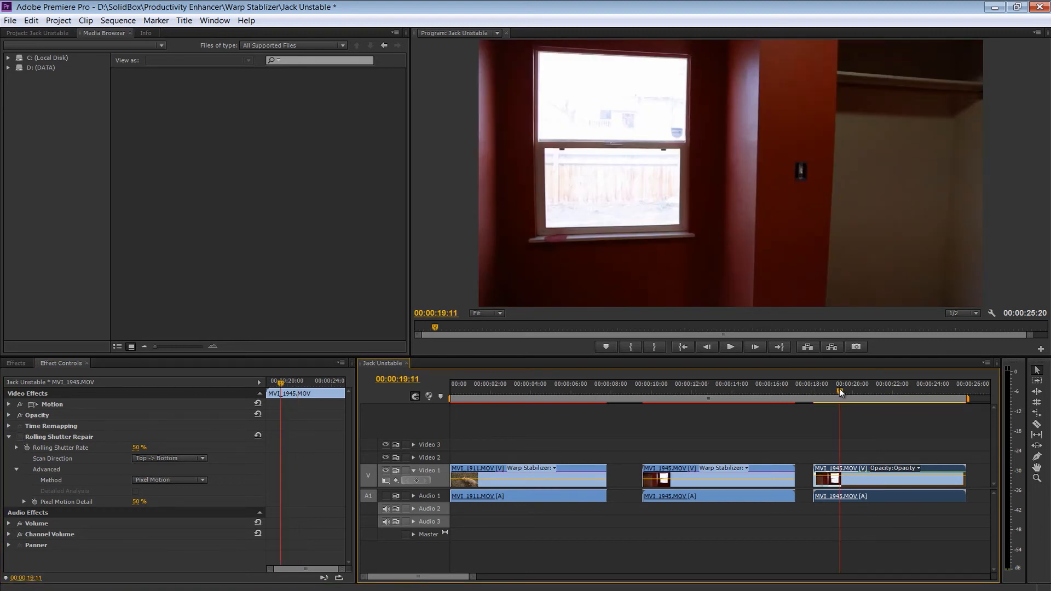
{"action": "left_click", "coordinate": [730, 347]}
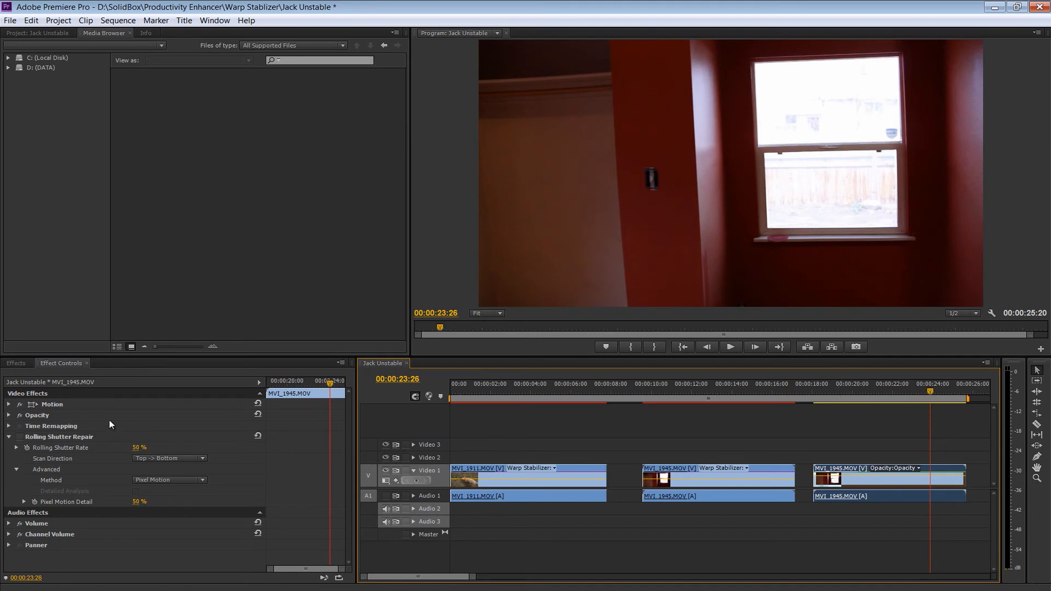
{"action": "mouse_move", "coordinate": [831, 394]}
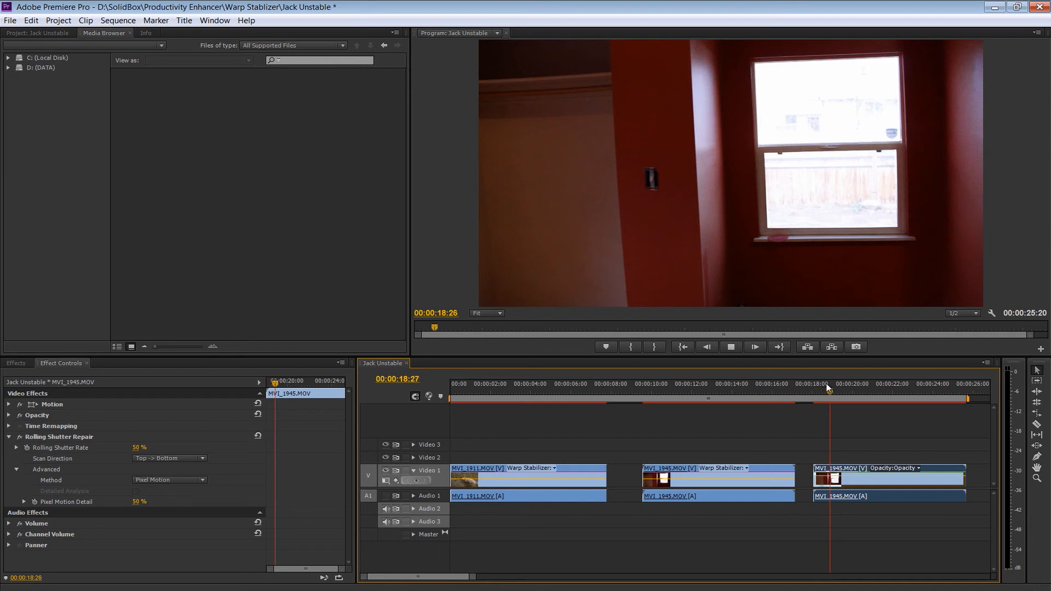
{"action": "left_click", "coordinate": [871, 384]}
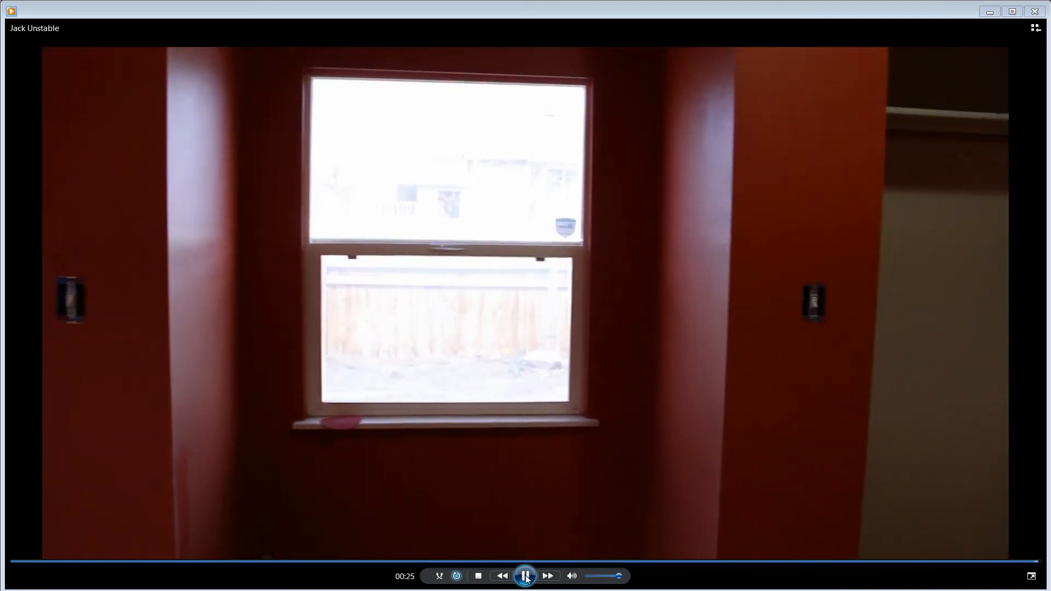
{"action": "left_click", "coordinate": [525, 576]}
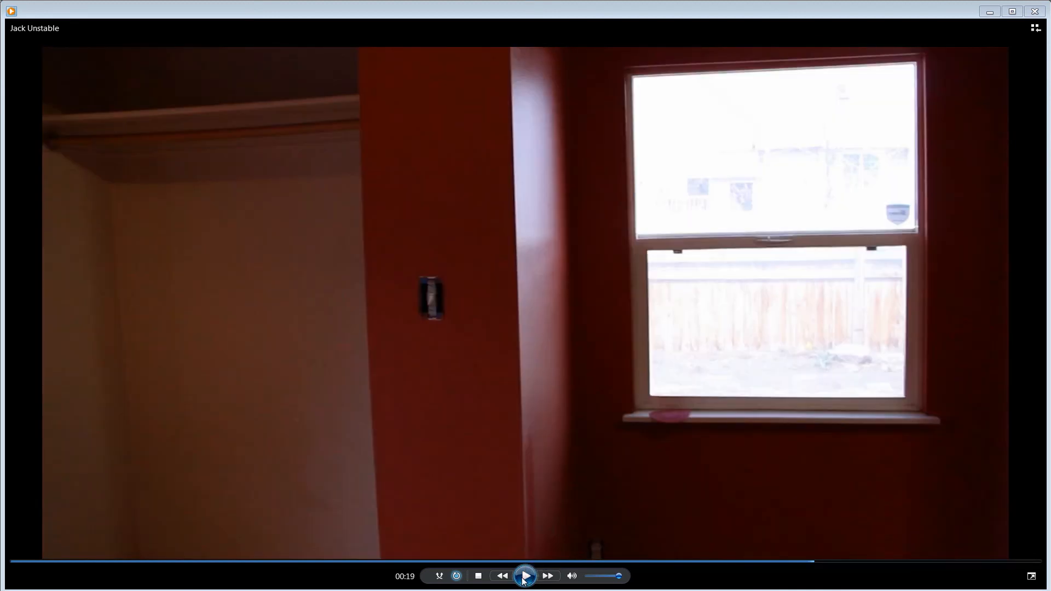
{"action": "left_click", "coordinate": [526, 575]}
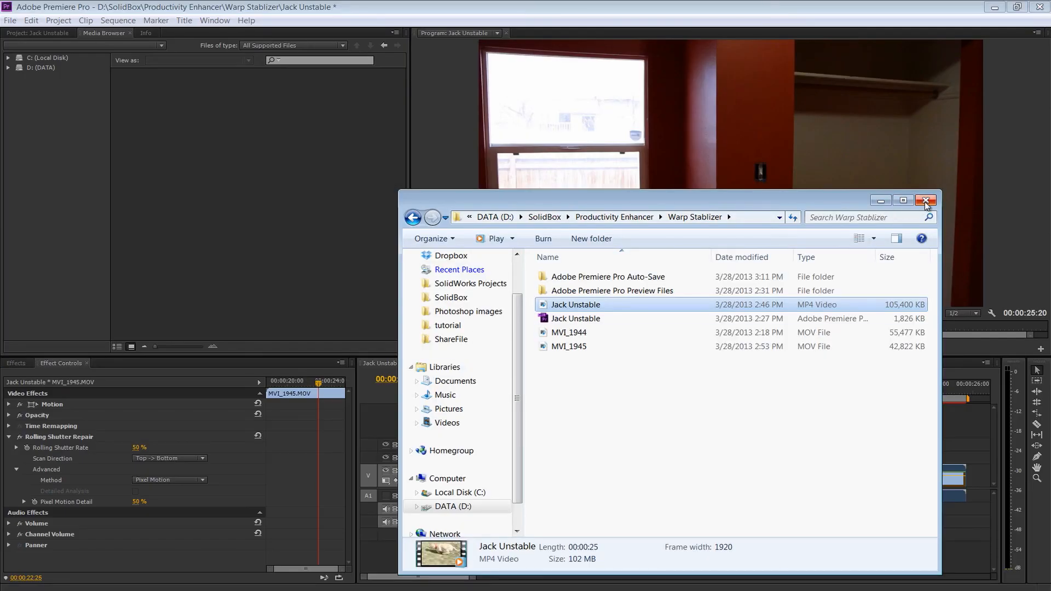
Step: Close the Warp Stablizer folder window to return to the Premiere Pro project
{"action": "left_click", "coordinate": [927, 200]}
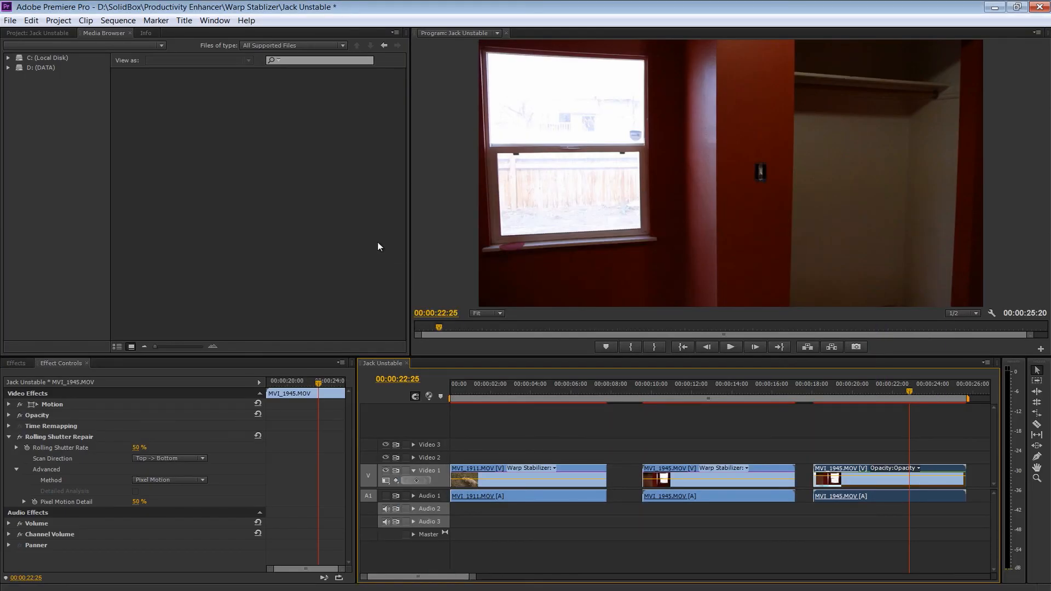